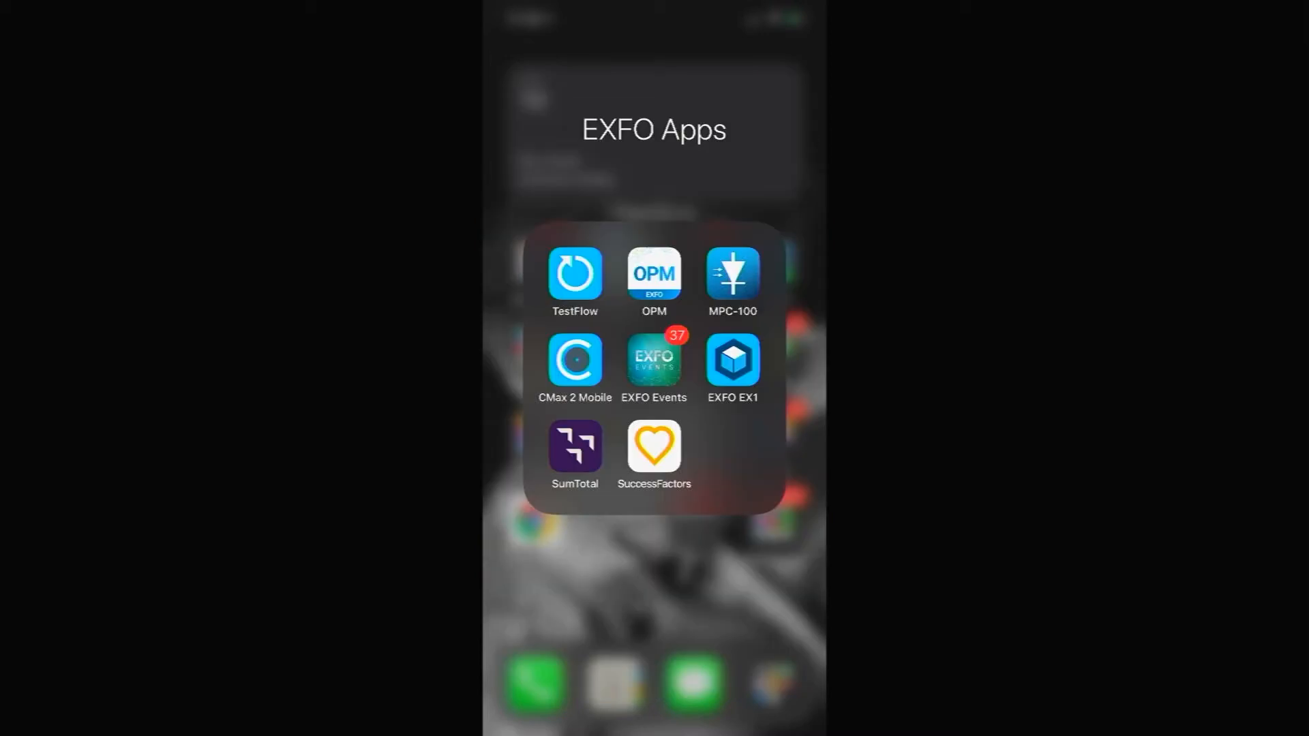
Launch TestFlow from the EXFO Apps folder and skip the login with NOT NOW.
left_click(574, 275)
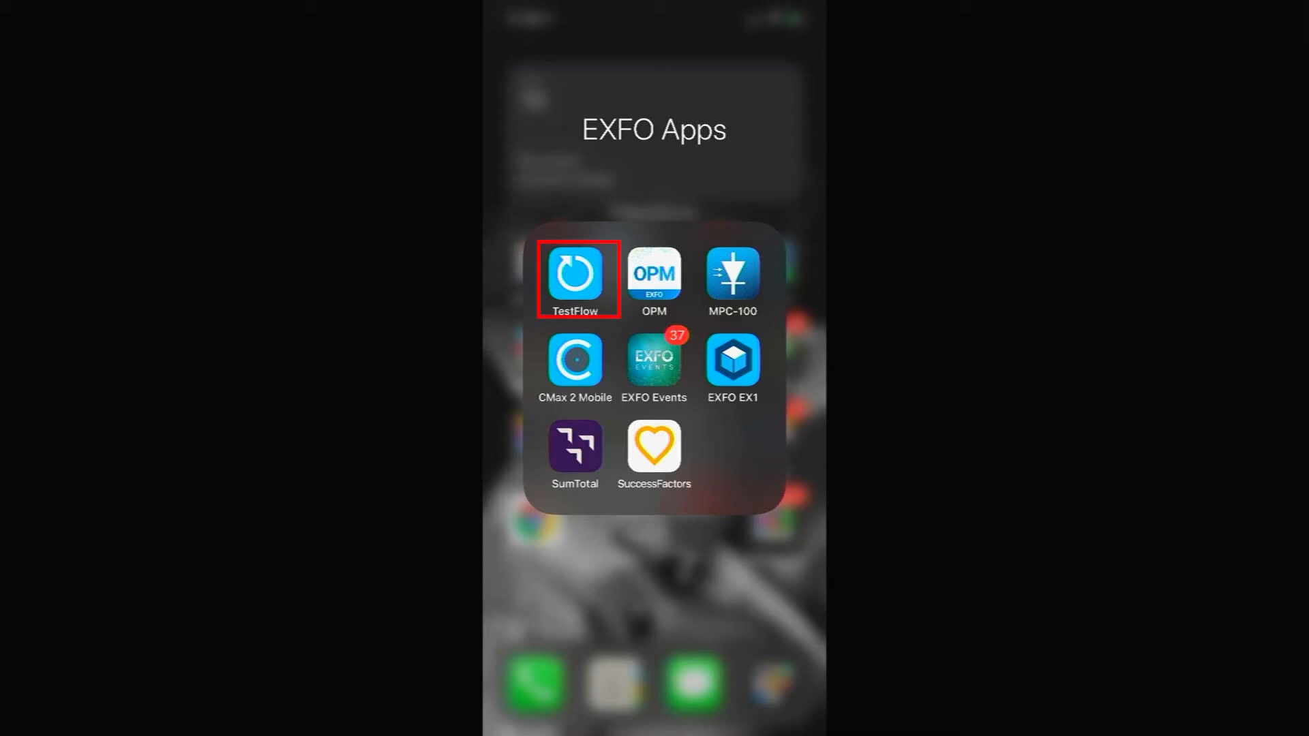
left_click(575, 276)
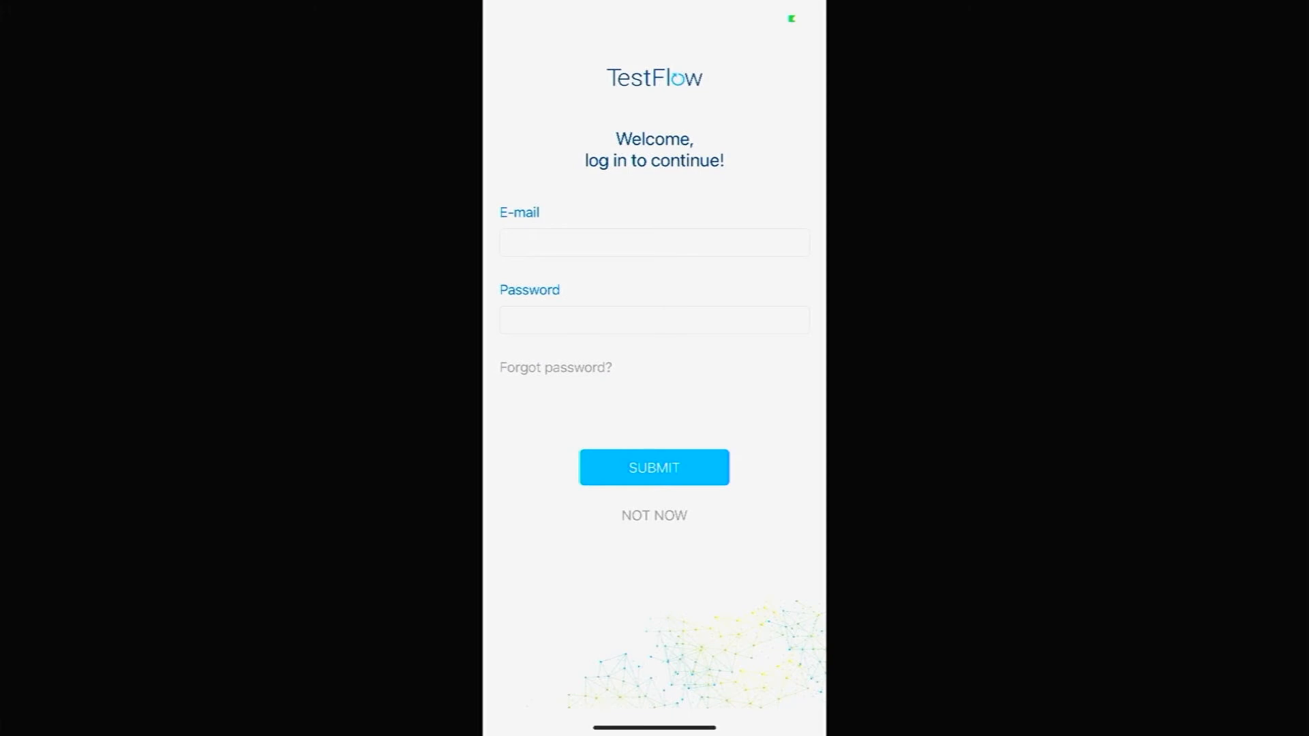
left_click(653, 515)
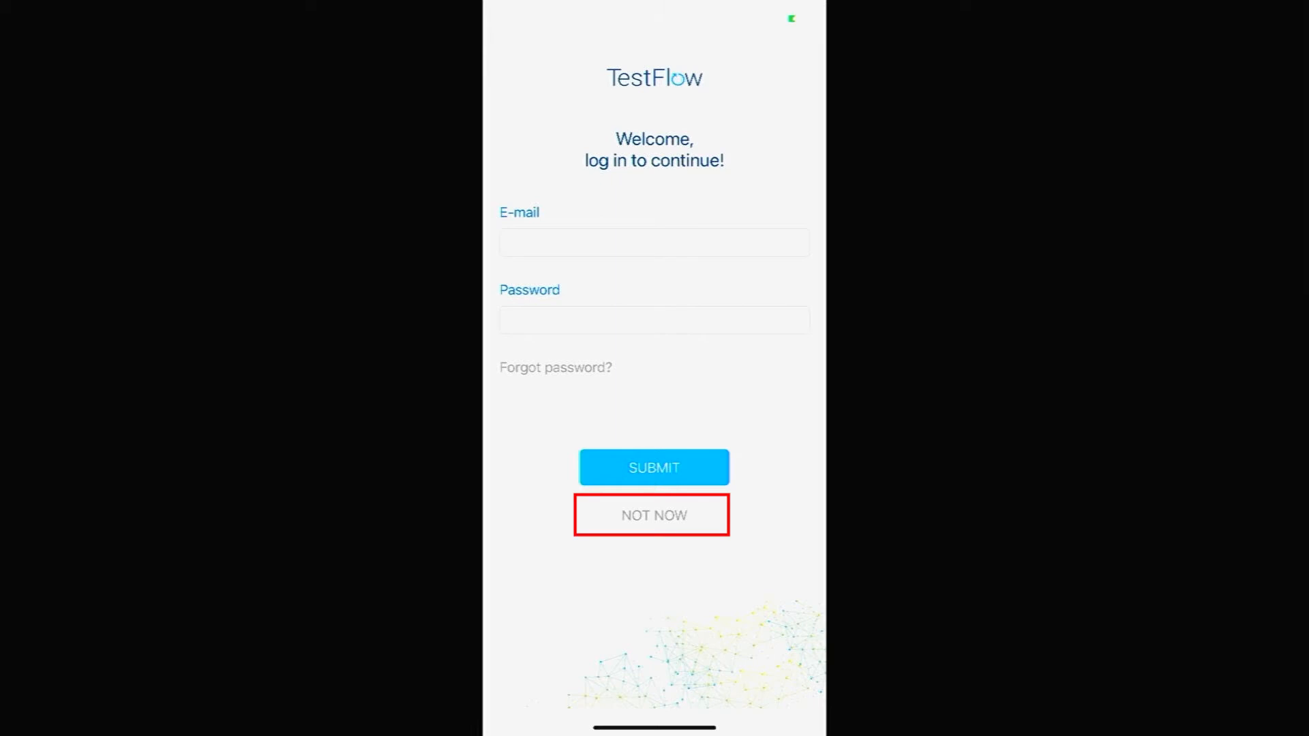
left_click(654, 515)
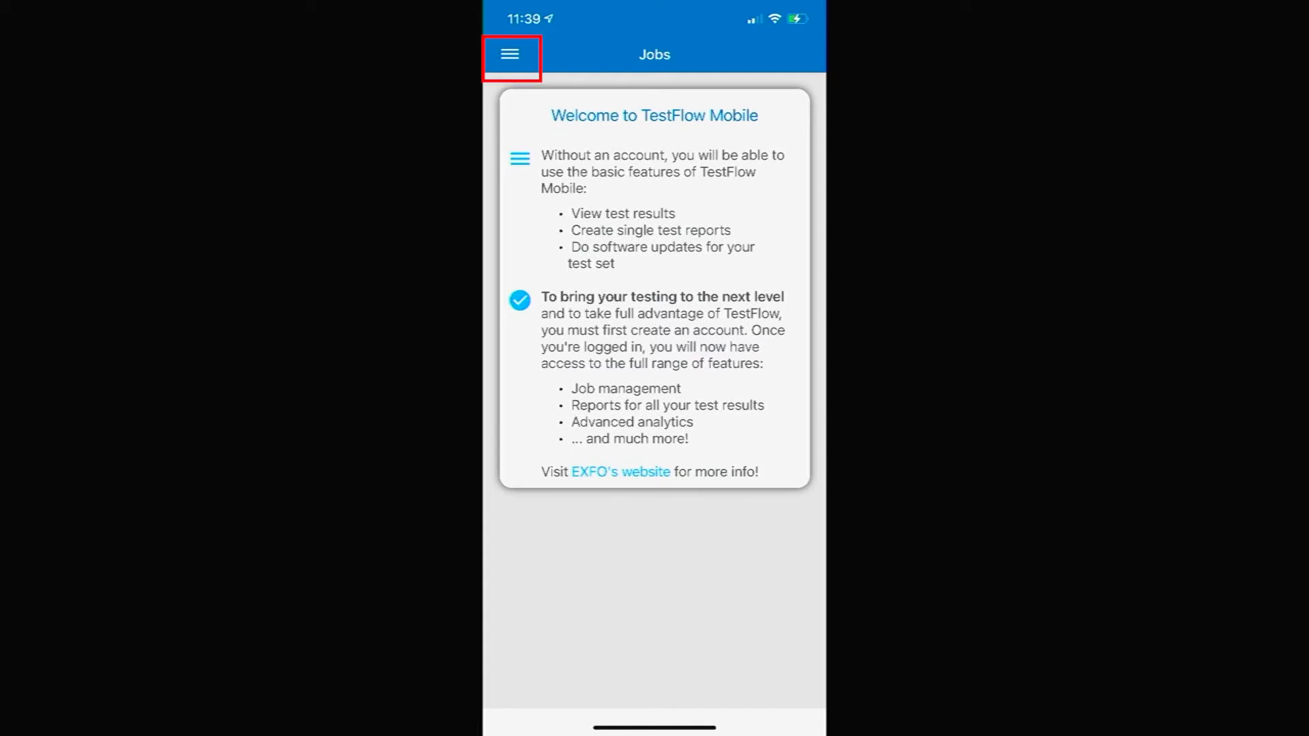
Open the Optical Explorer tool from the navigation menu and connect to unit OX1-1290425.
left_click(509, 54)
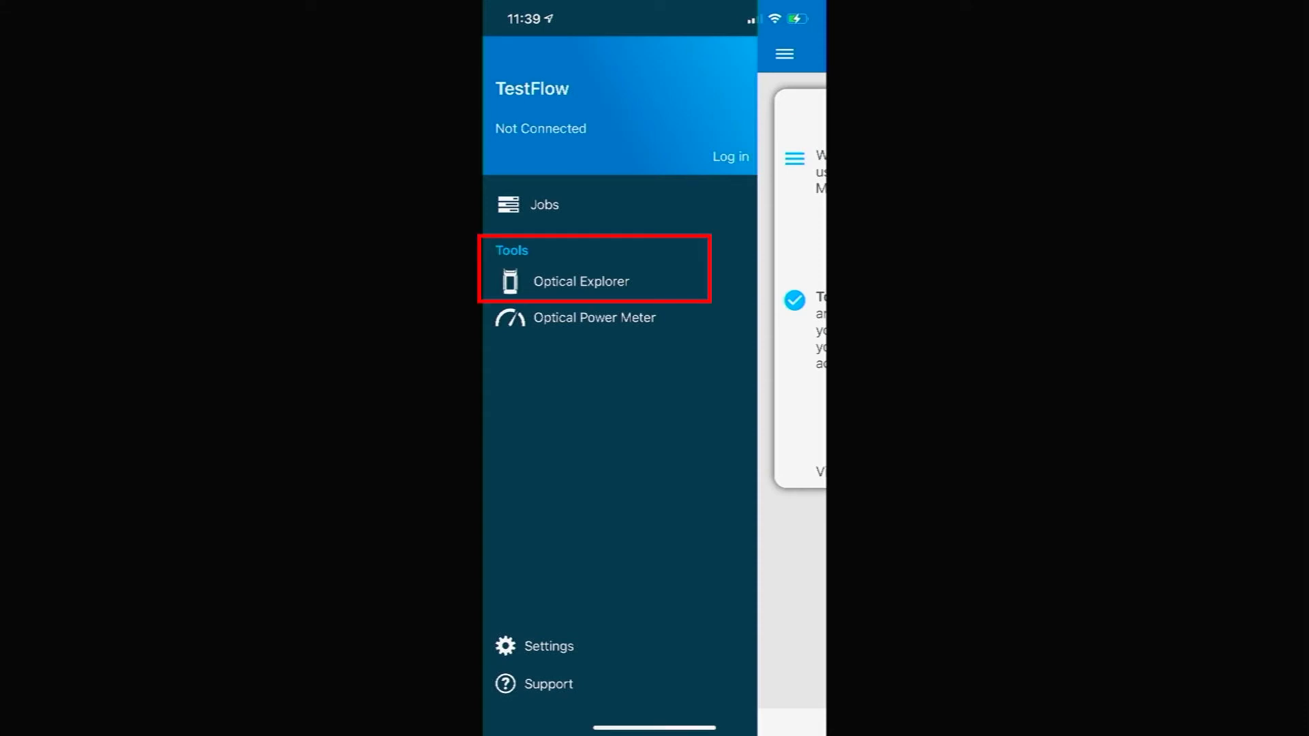
left_click(581, 281)
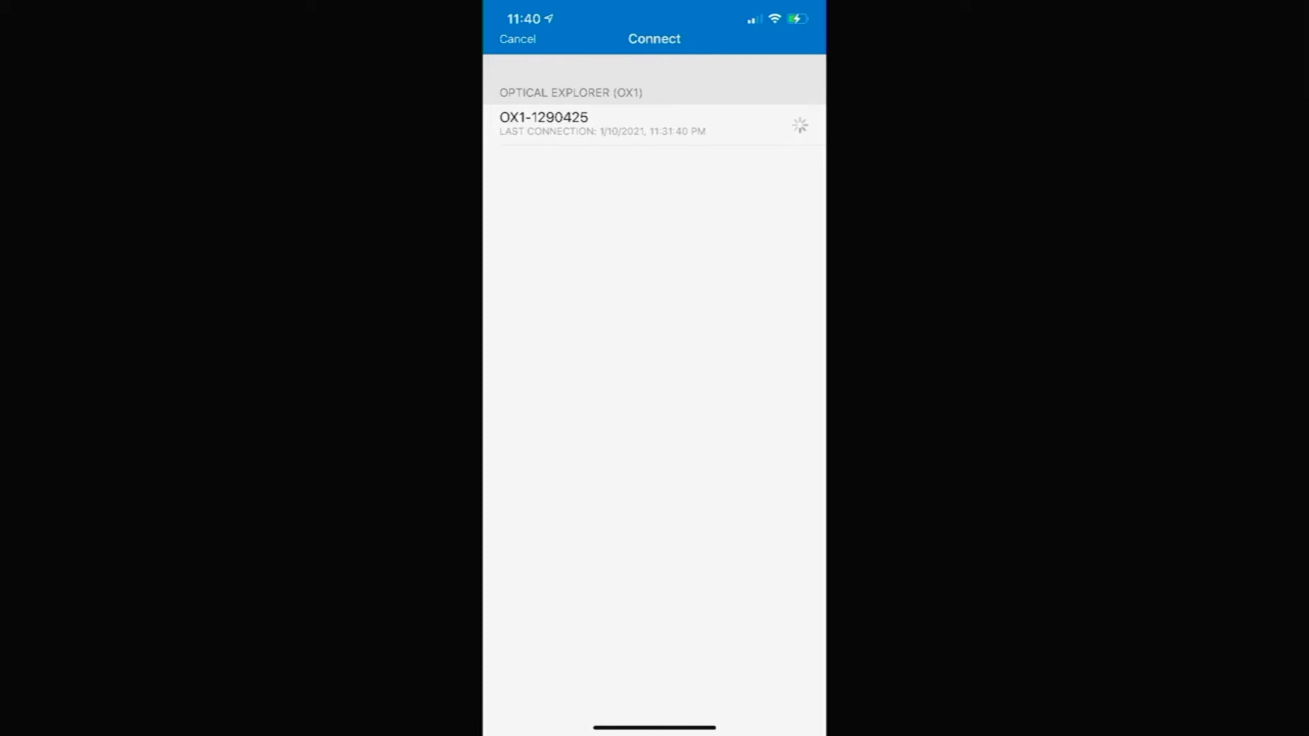
left_click(544, 120)
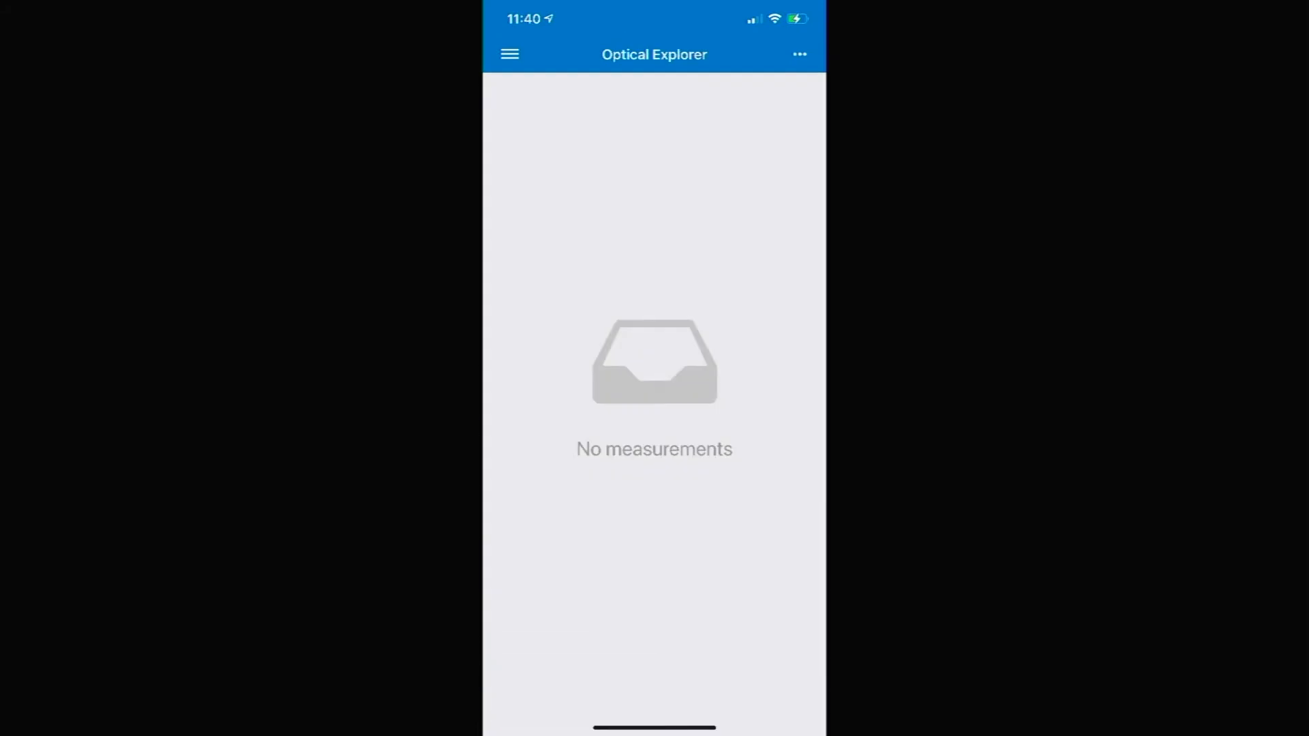
left_click(799, 55)
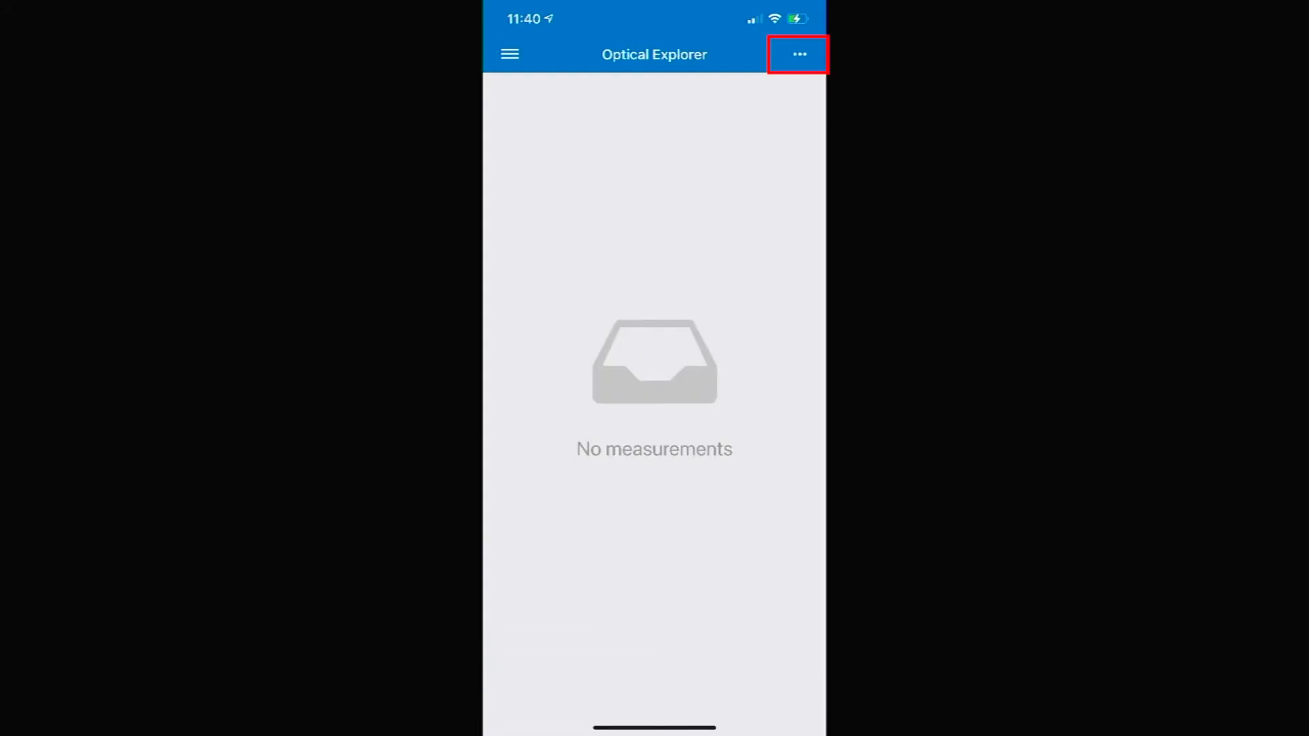
Open the OX1 settings from the actions menu and switch its Wi-Fi on.
left_click(799, 55)
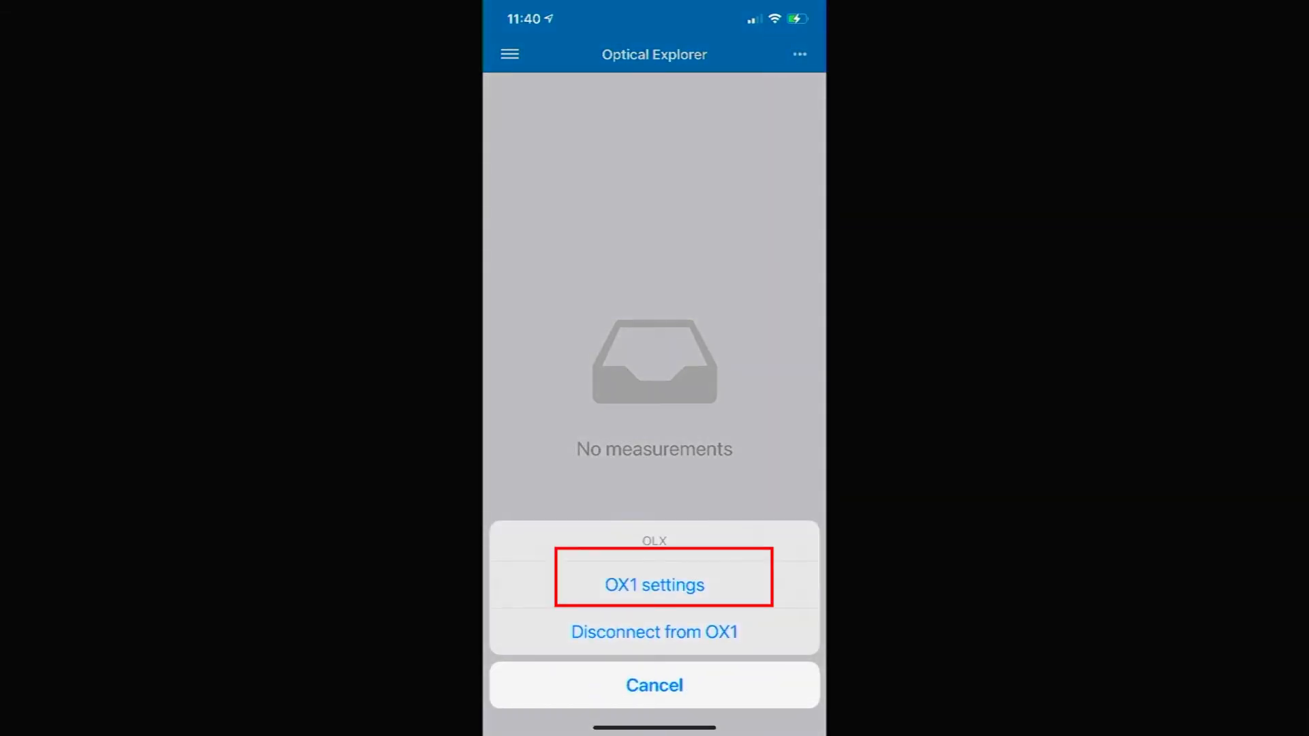
left_click(654, 585)
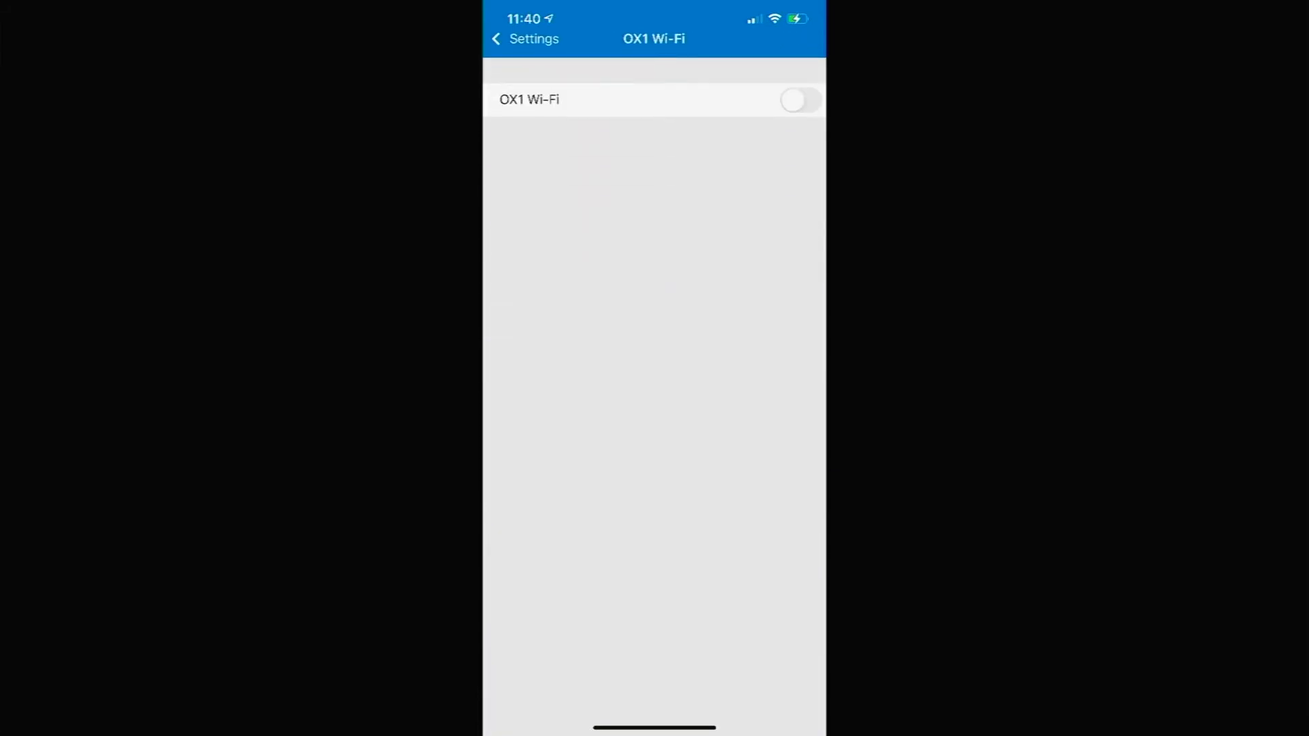
left_click(802, 100)
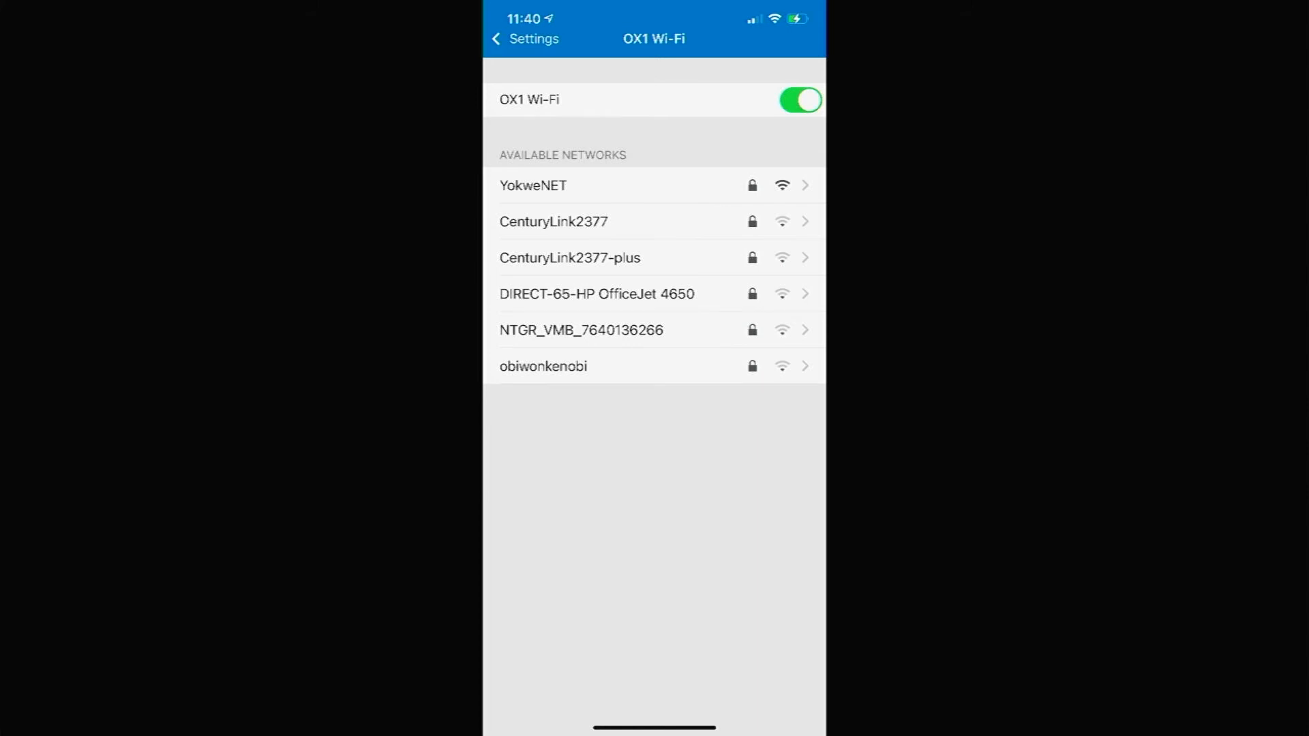
Join the YokweNET network with its password and finish with the OX1 settings.
left_click(534, 186)
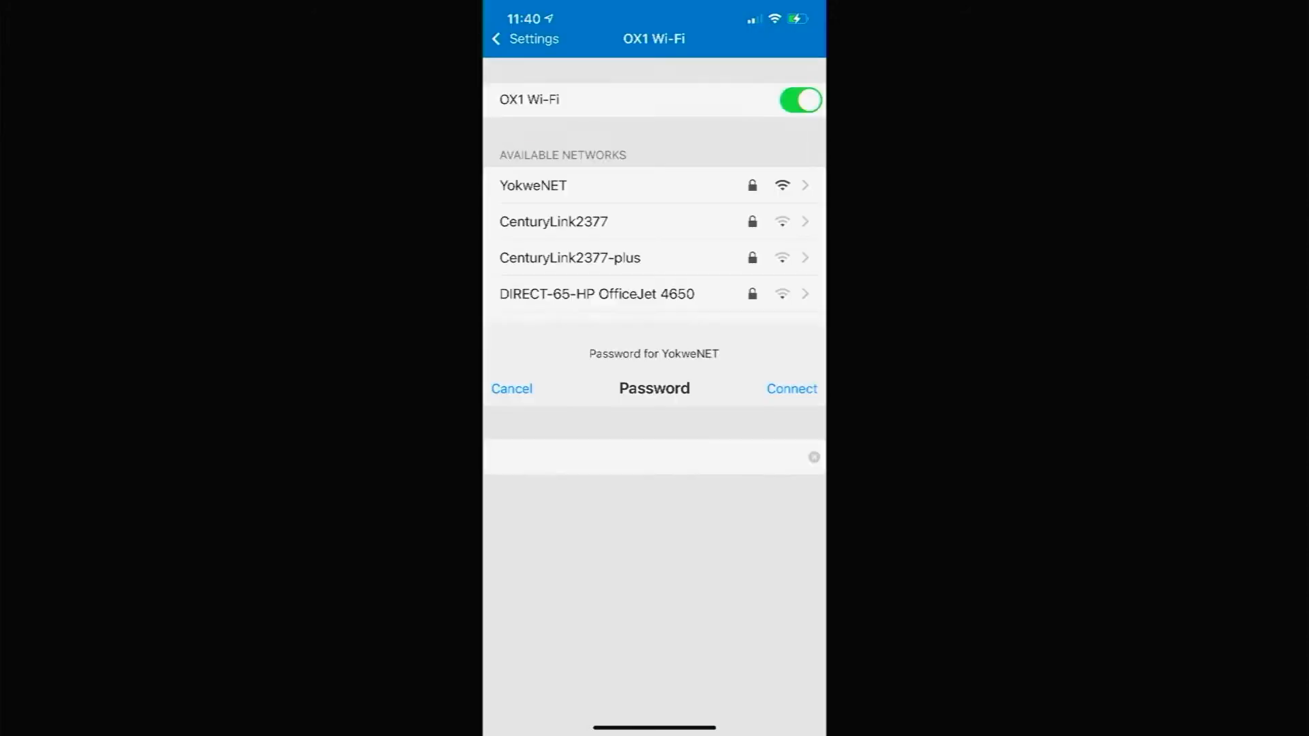
left_click(511, 388)
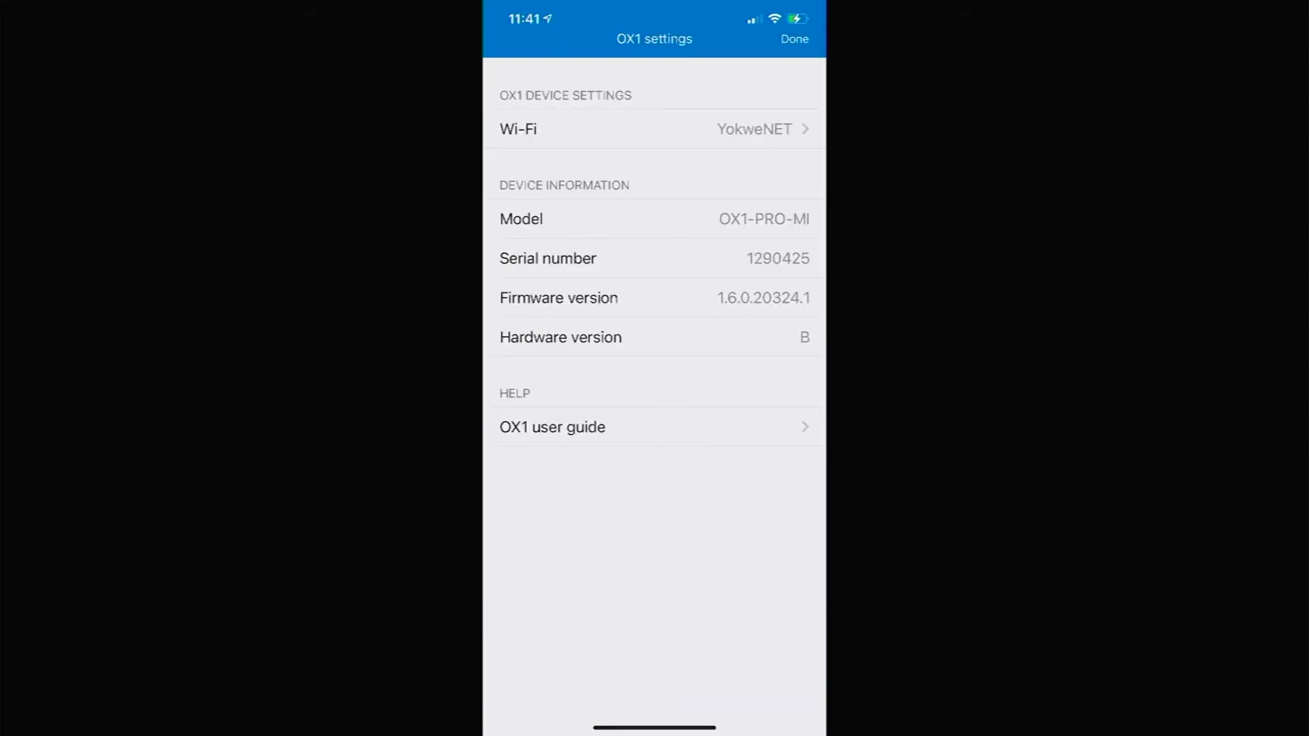
left_click(793, 38)
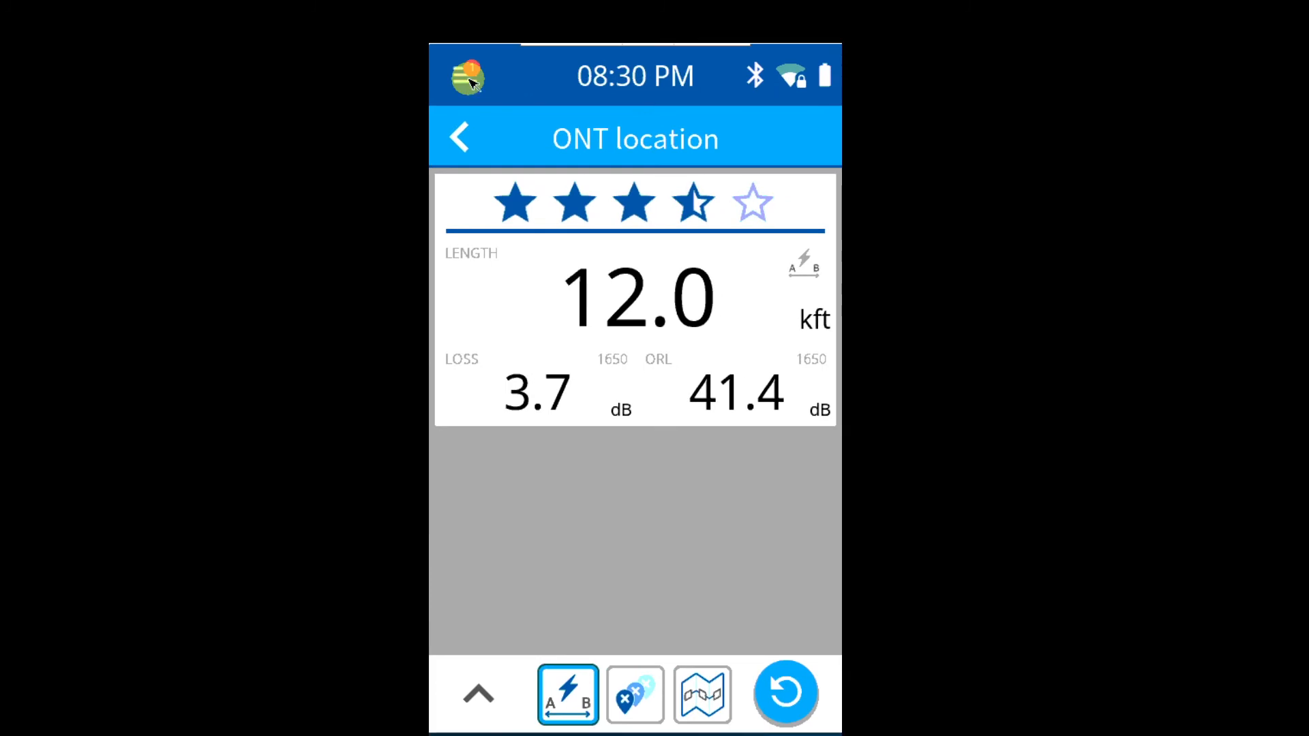
Open the OX1's Settings and scroll down to the Device settings section with Software update.
left_click(466, 79)
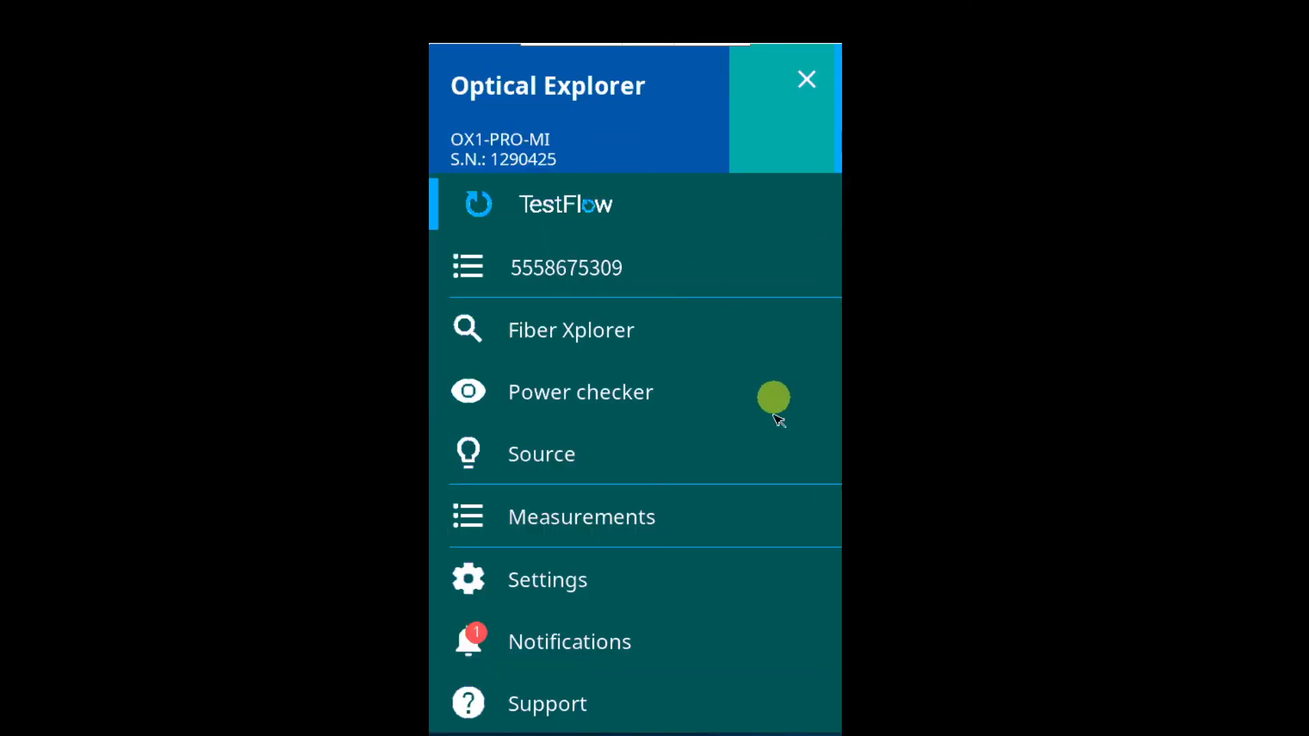
mouse_move(729, 513)
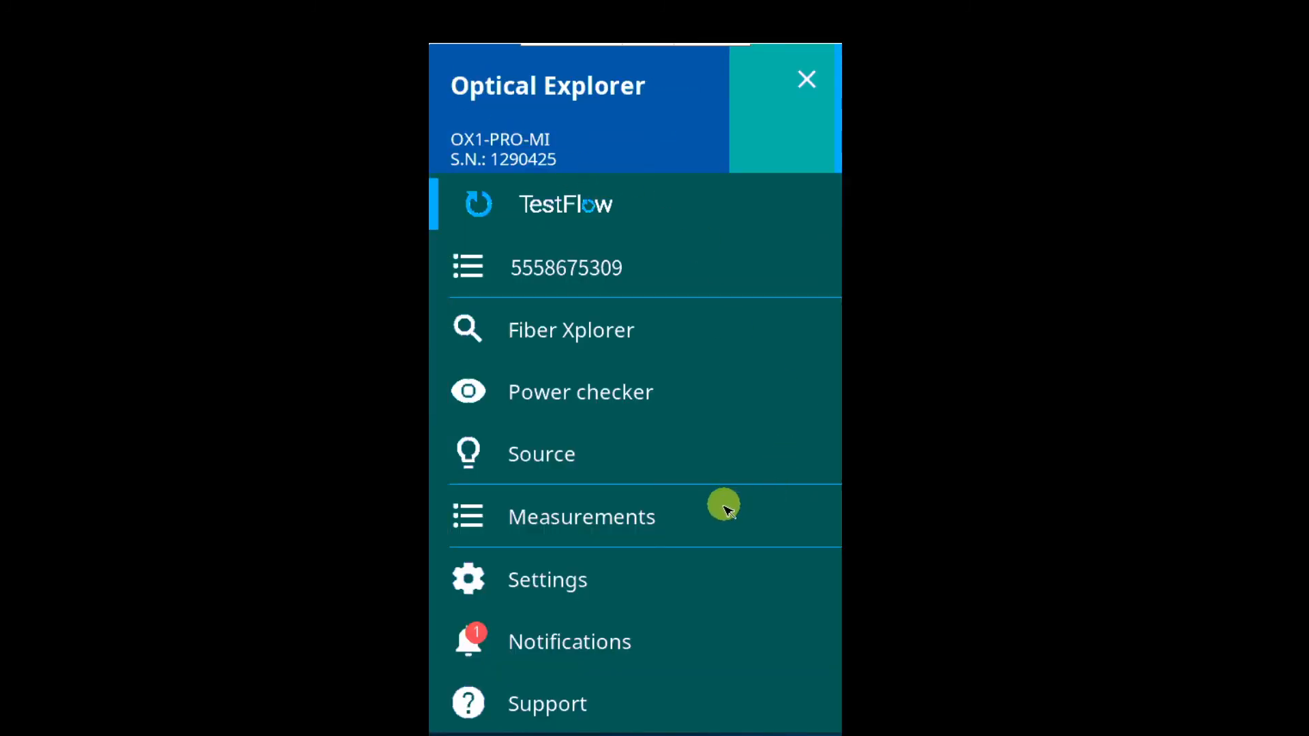
mouse_move(684, 388)
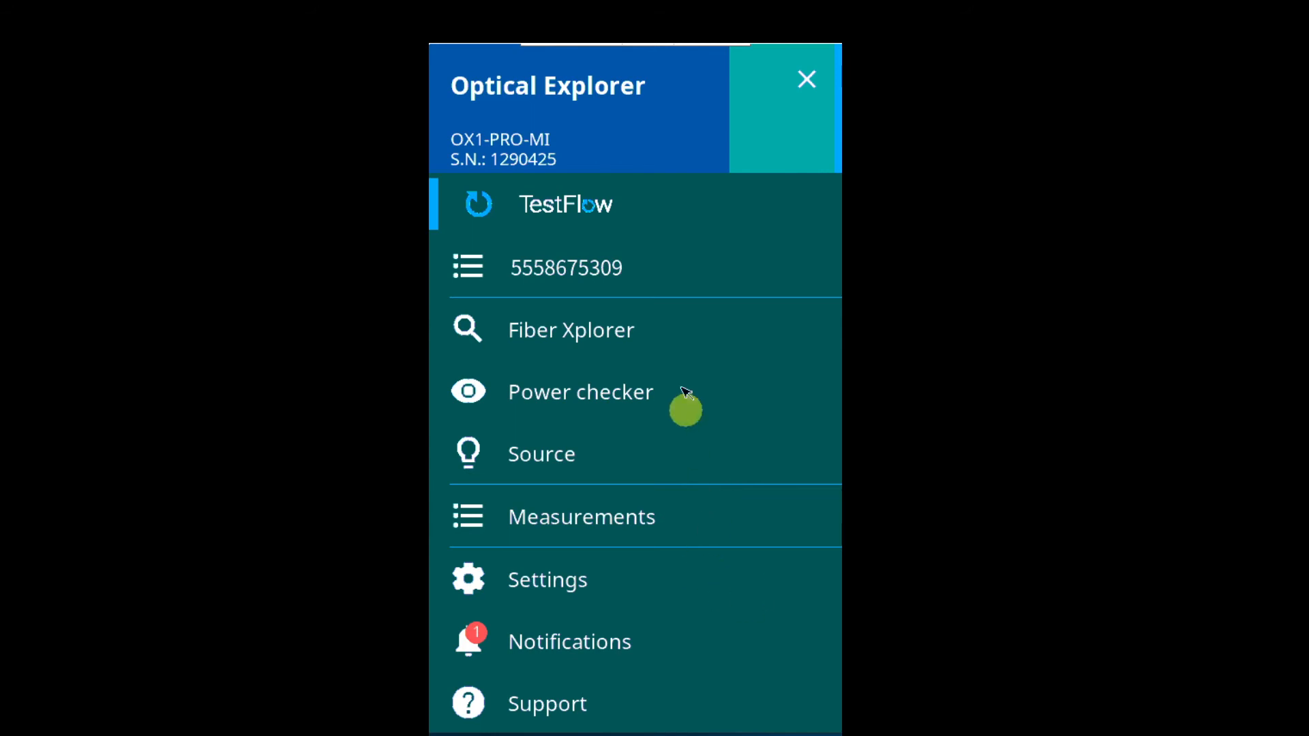
mouse_move(584, 593)
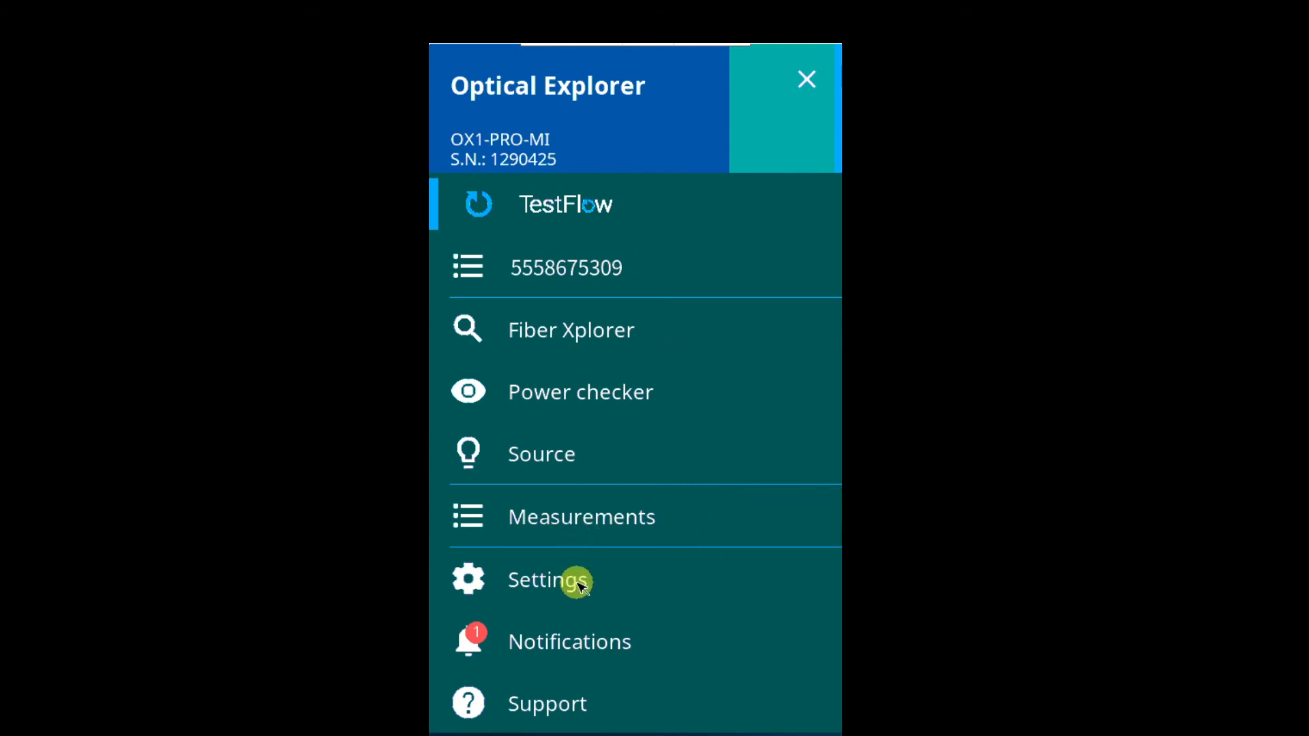
left_click(567, 582)
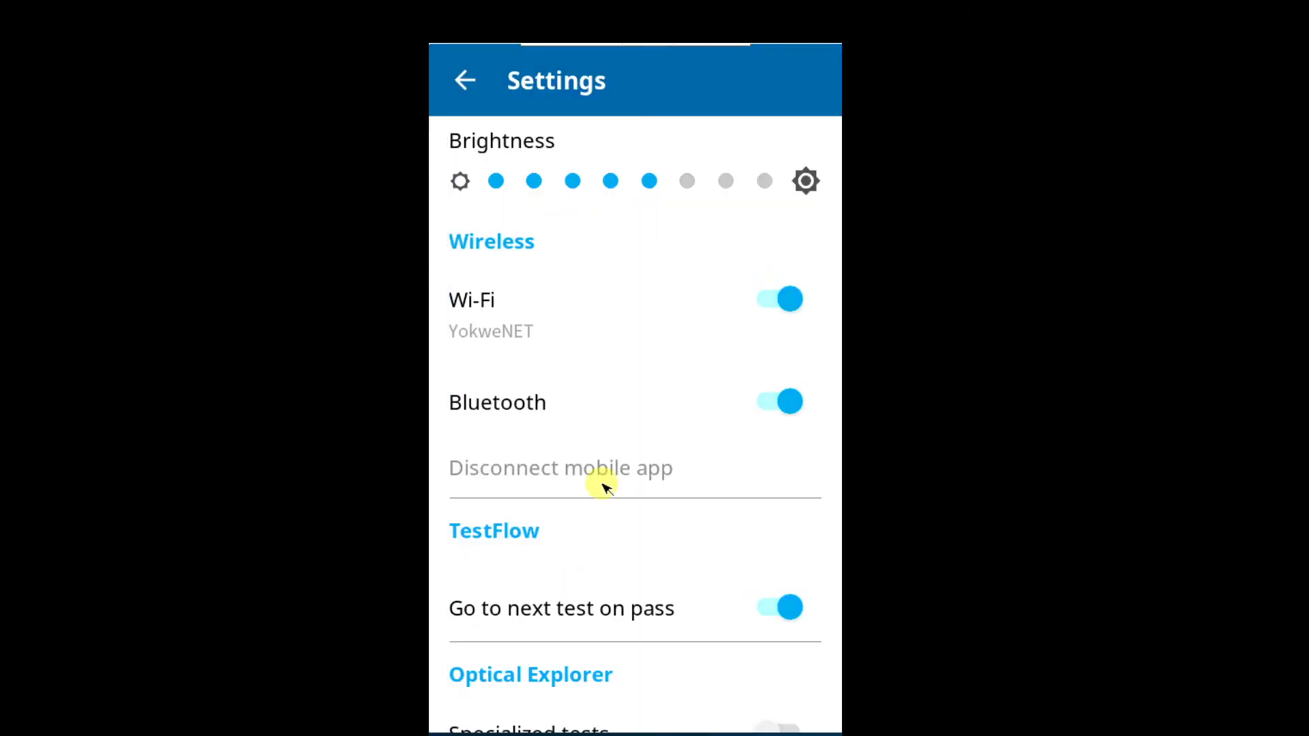
mouse_move(529, 319)
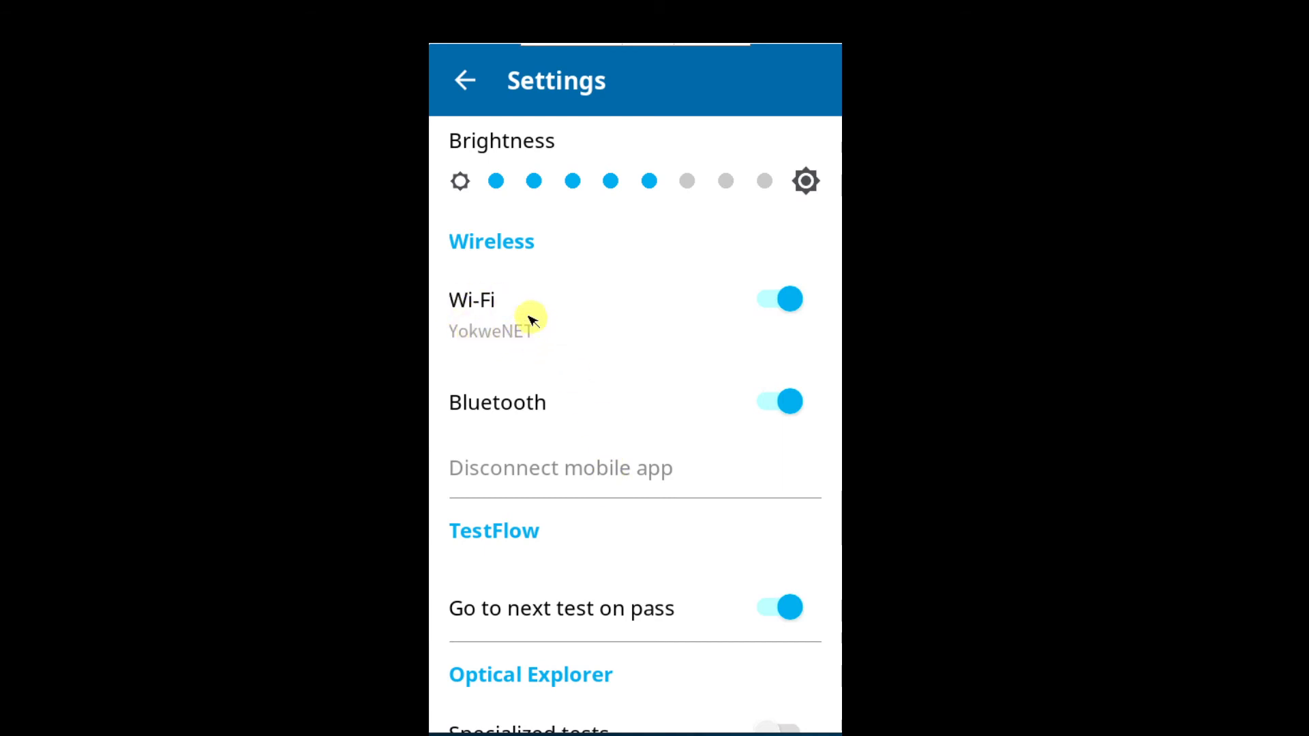
mouse_move(703, 614)
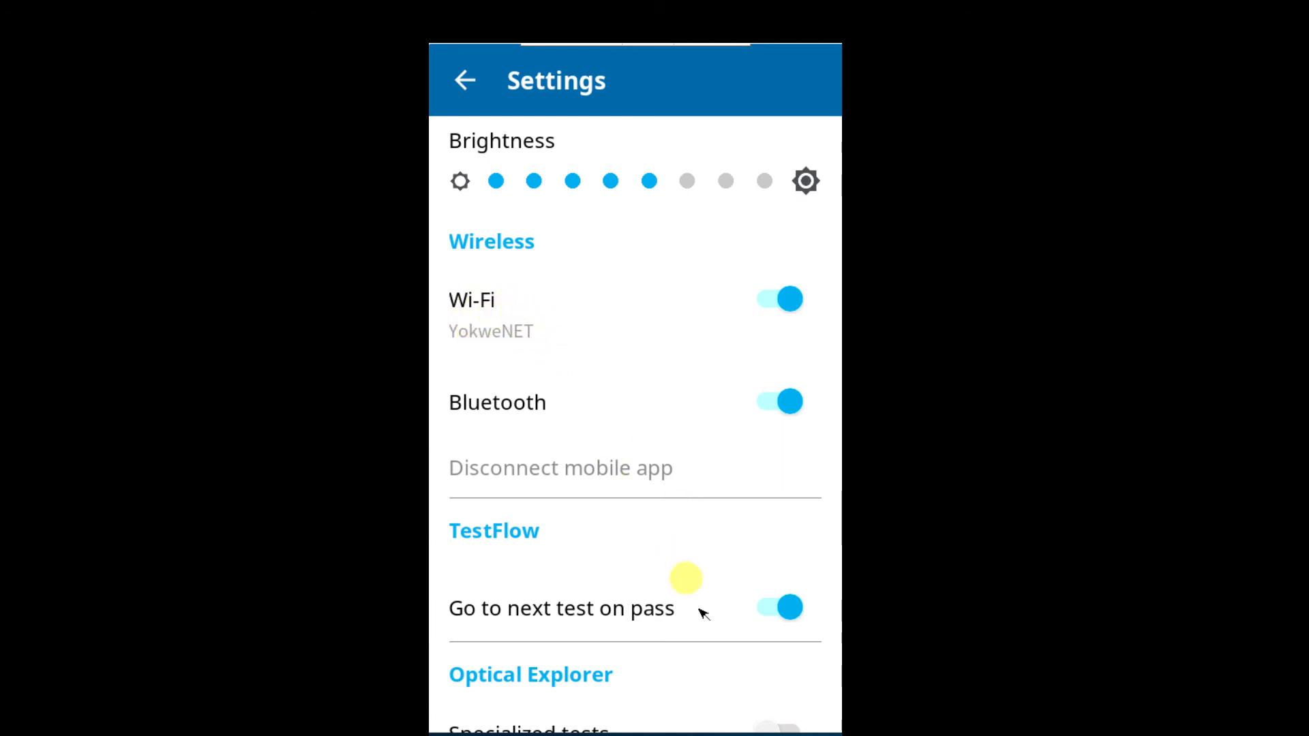
scroll("down", 3)
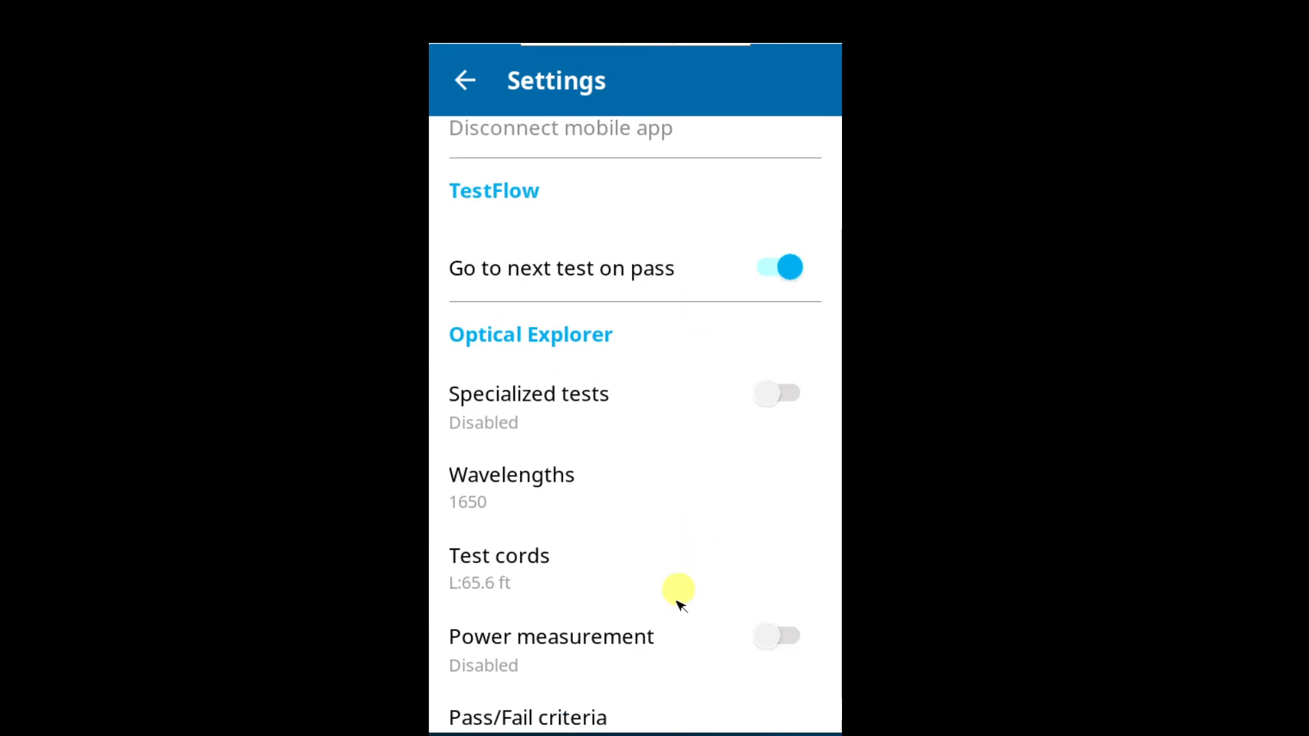
scroll("down", 3)
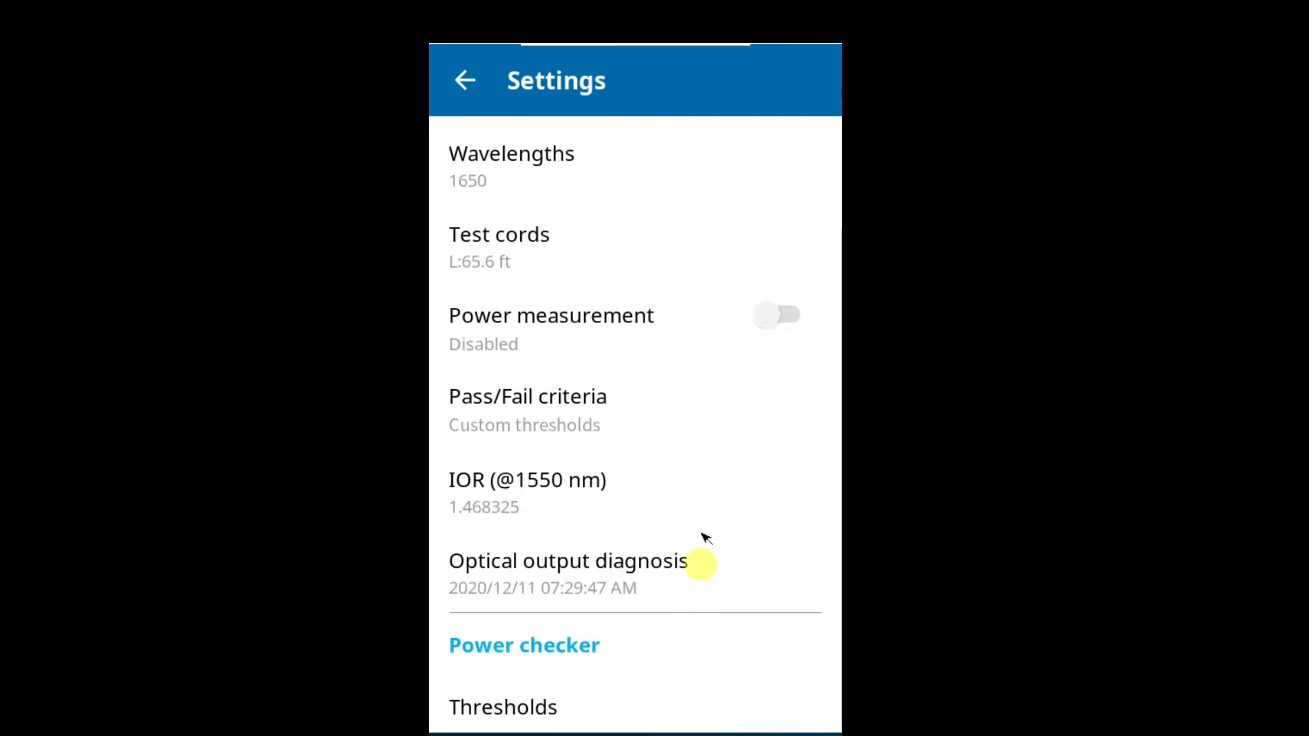
scroll("down", 3)
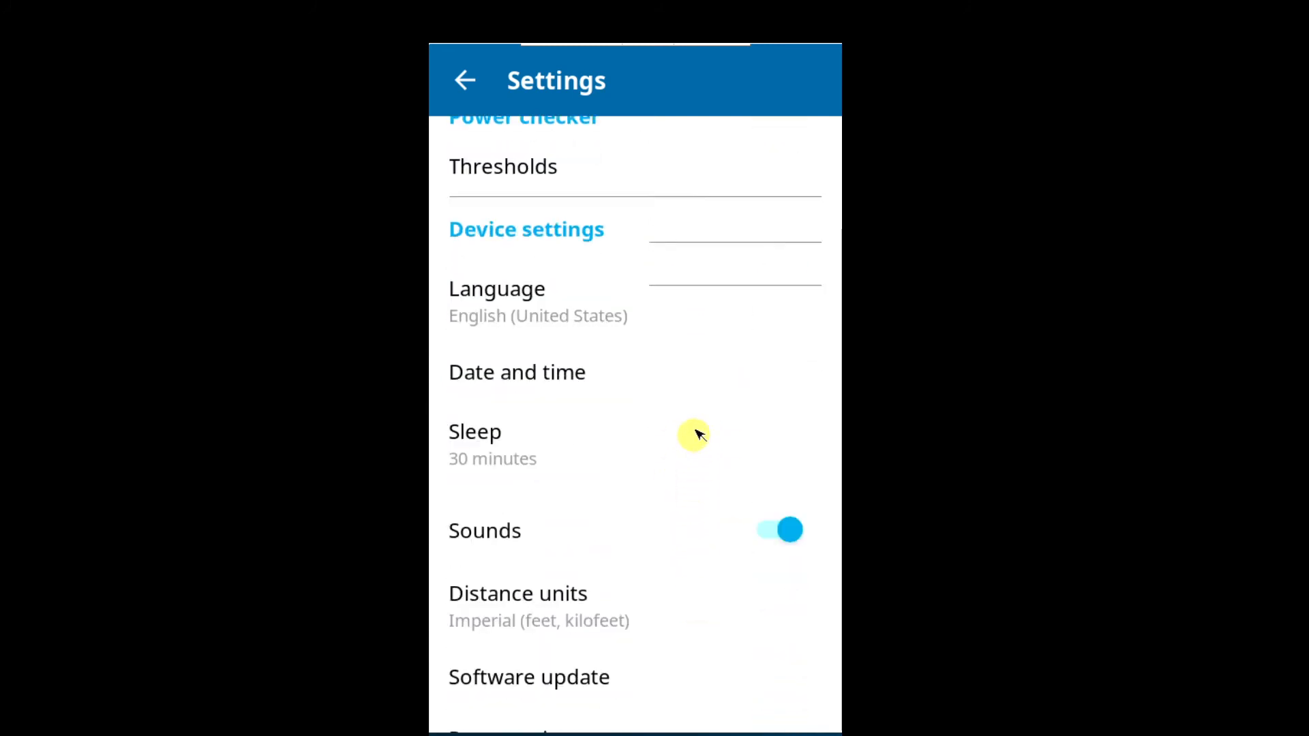
scroll("down", 3)
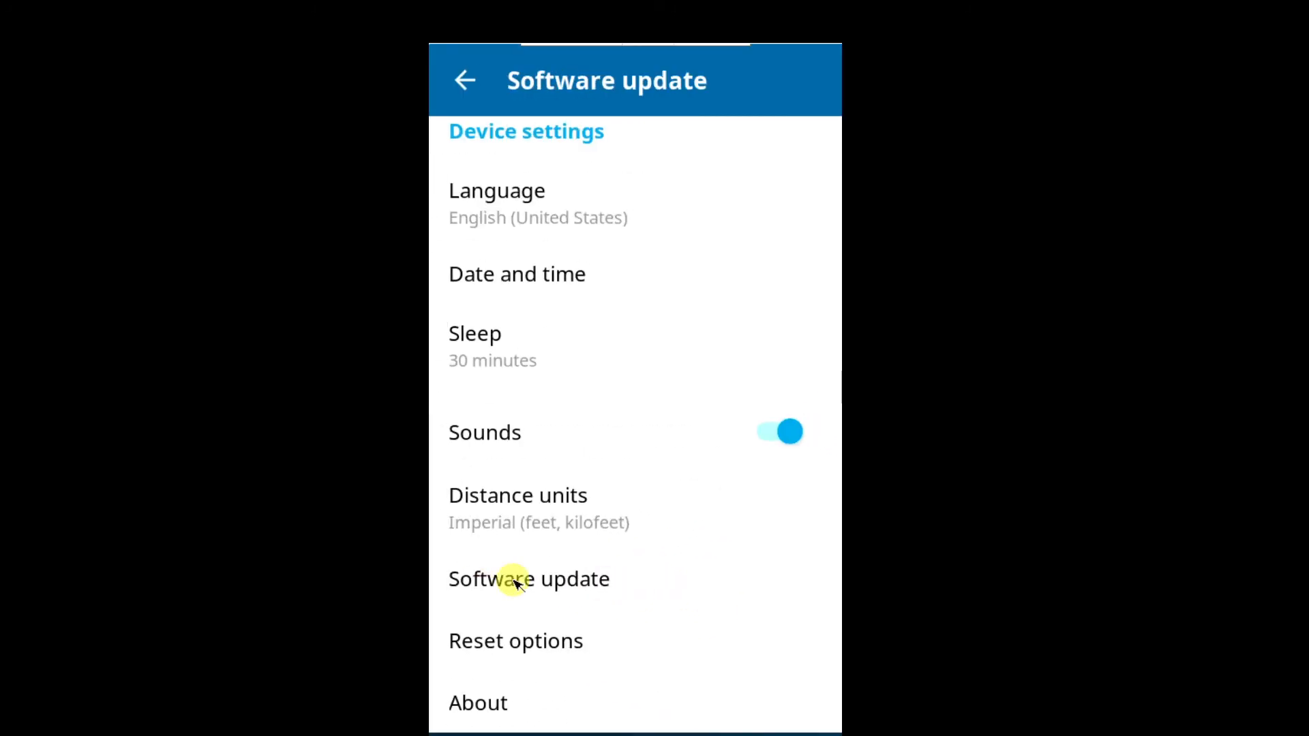
Start installing the available 1.7.0.21008.3 update over current 1.6.0.20324.1.
left_click(515, 578)
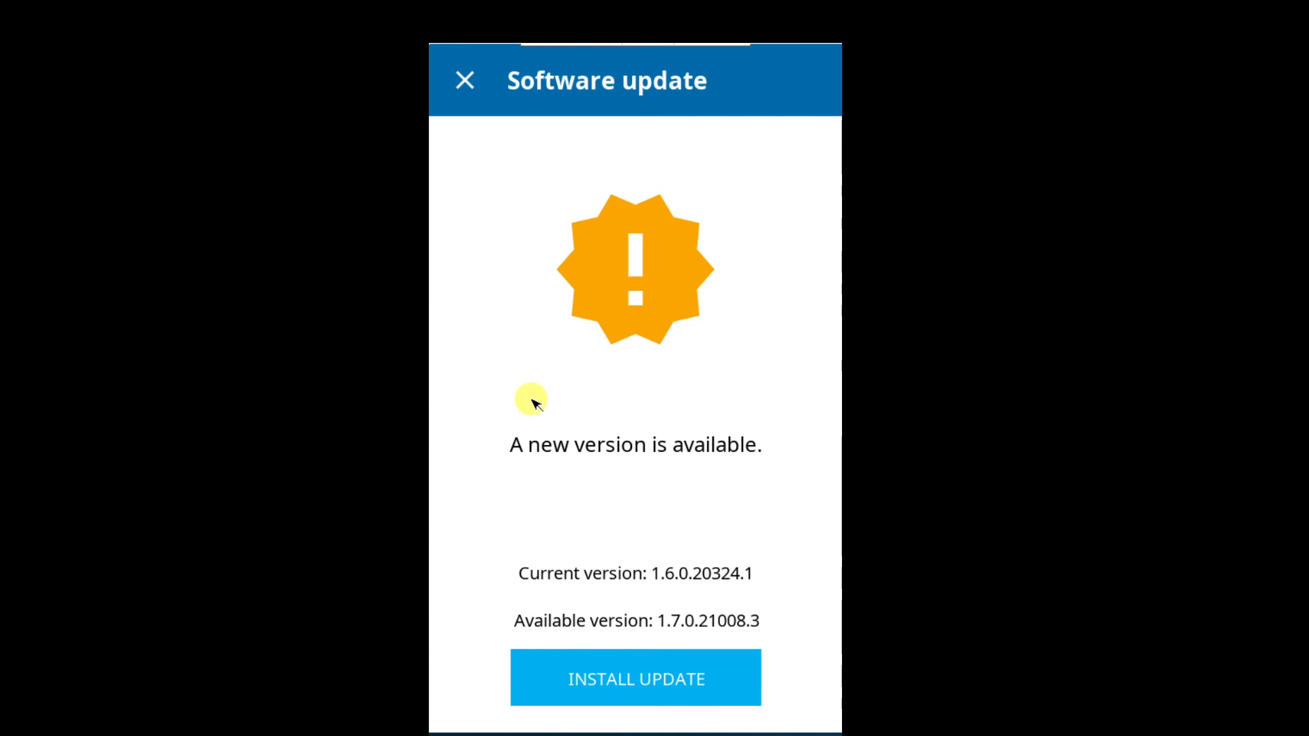
mouse_move(633, 264)
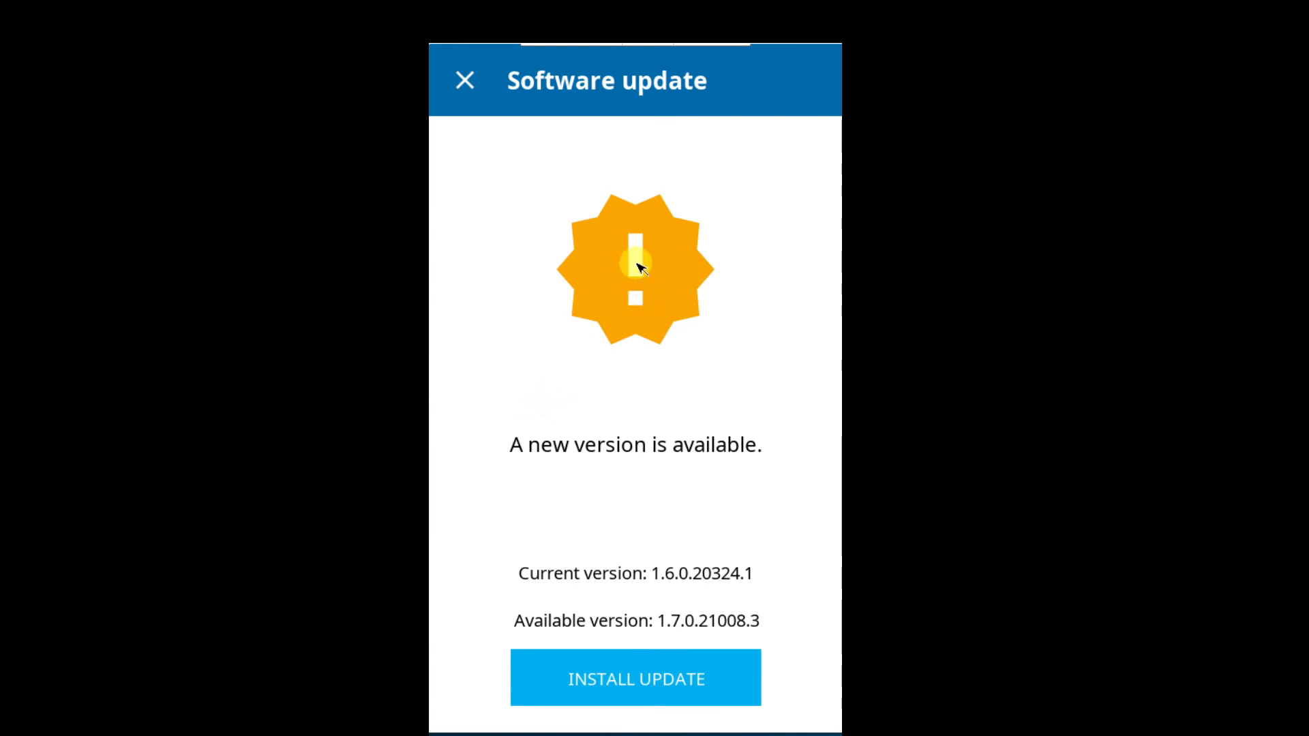
mouse_move(706, 373)
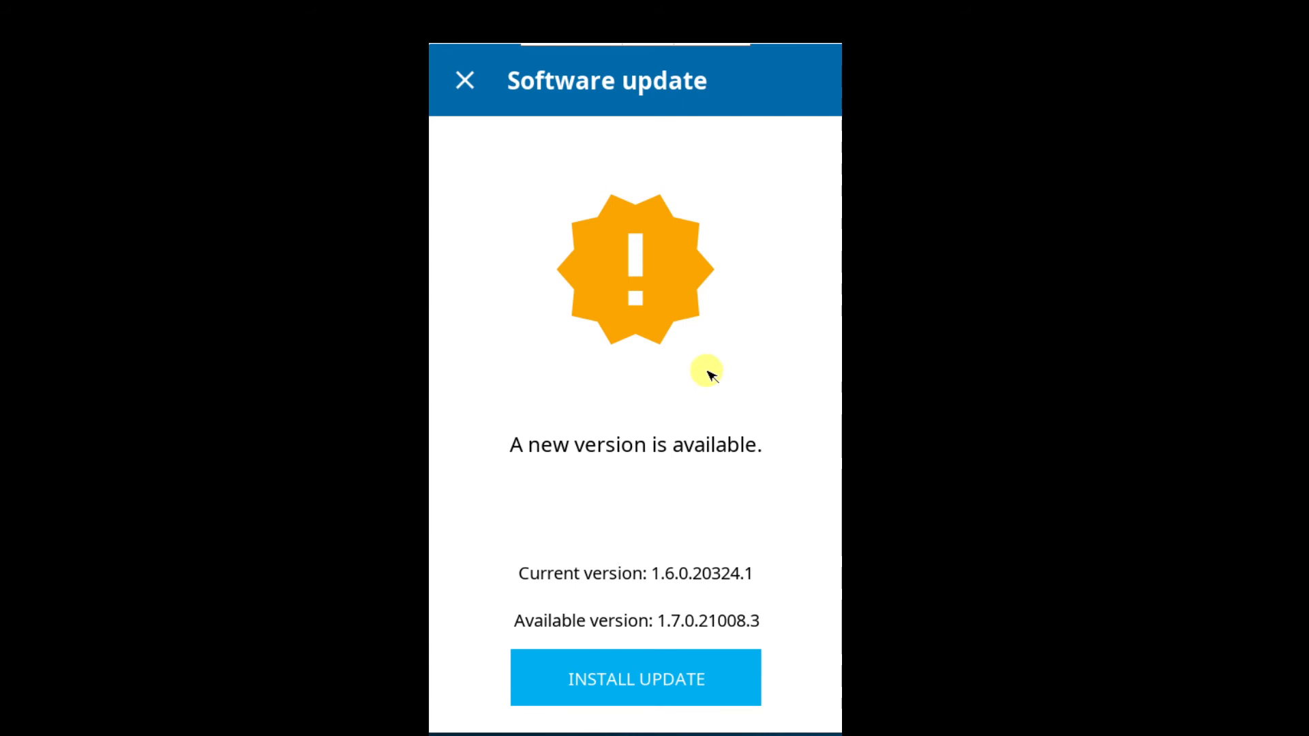
mouse_move(627, 357)
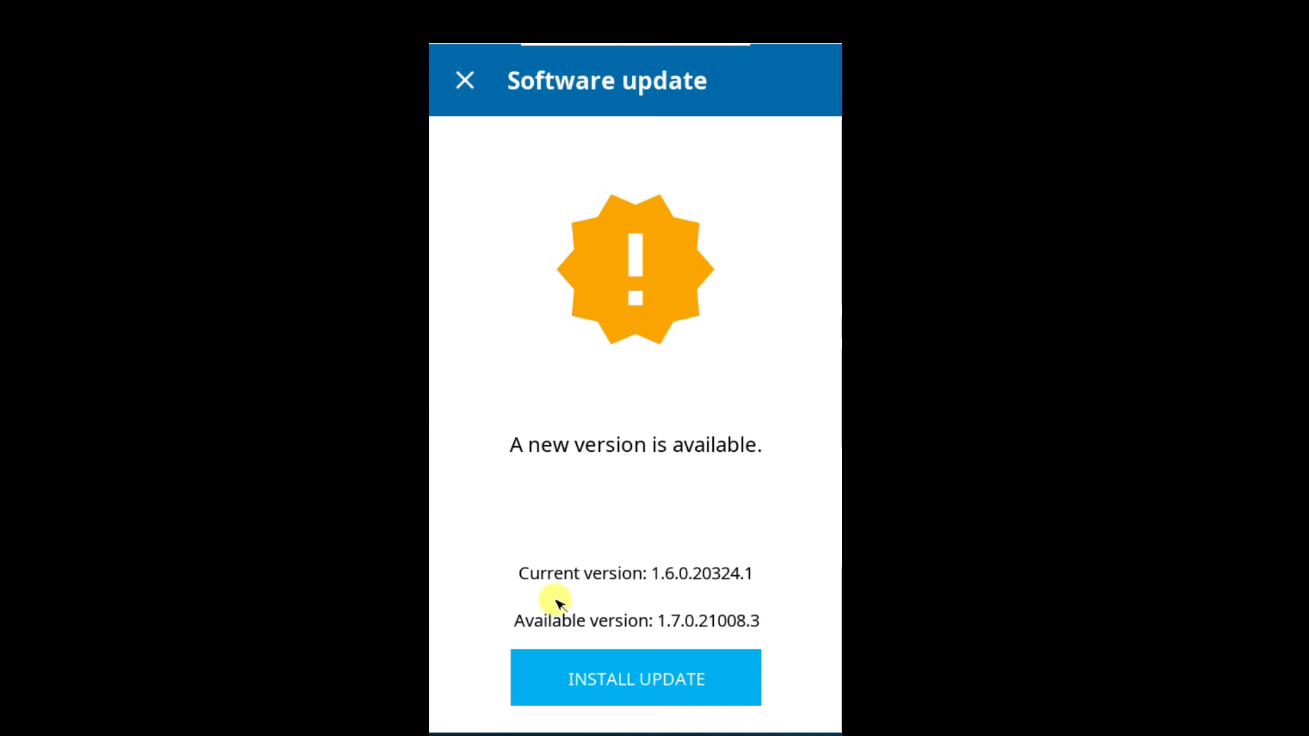
mouse_move(743, 615)
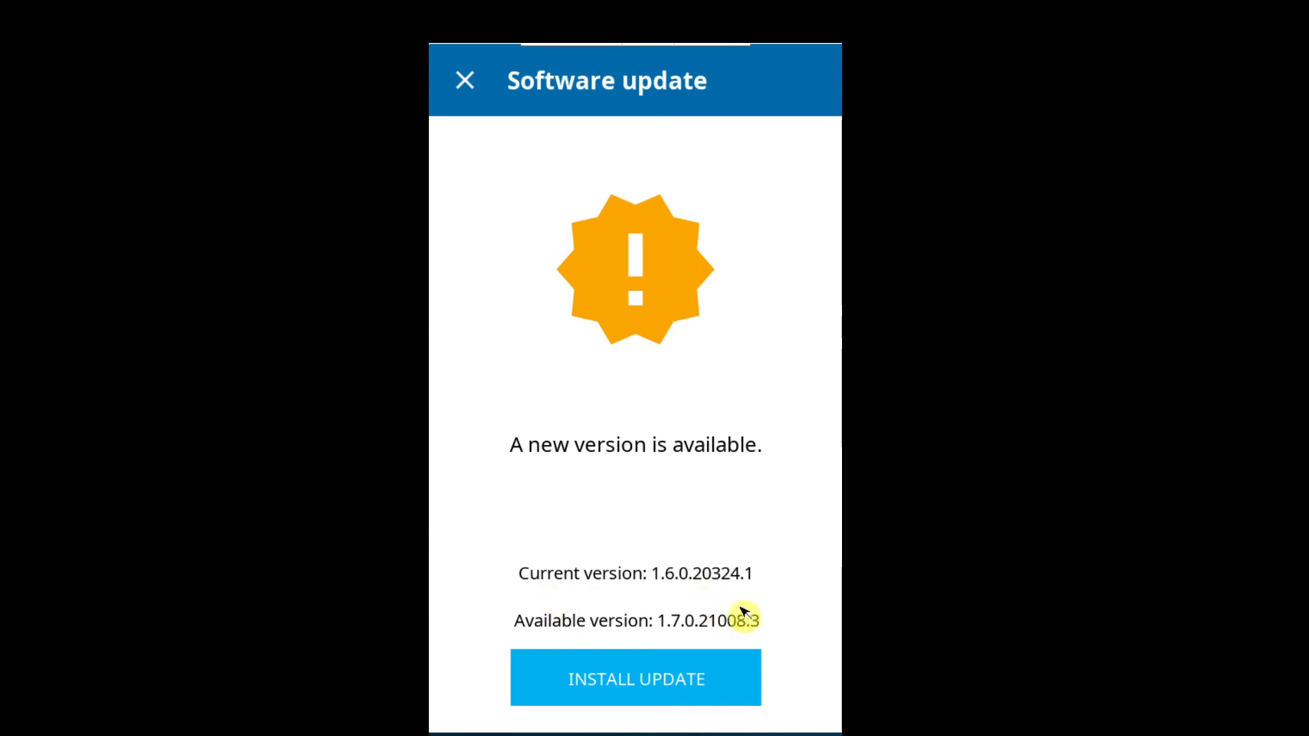
left_click(636, 679)
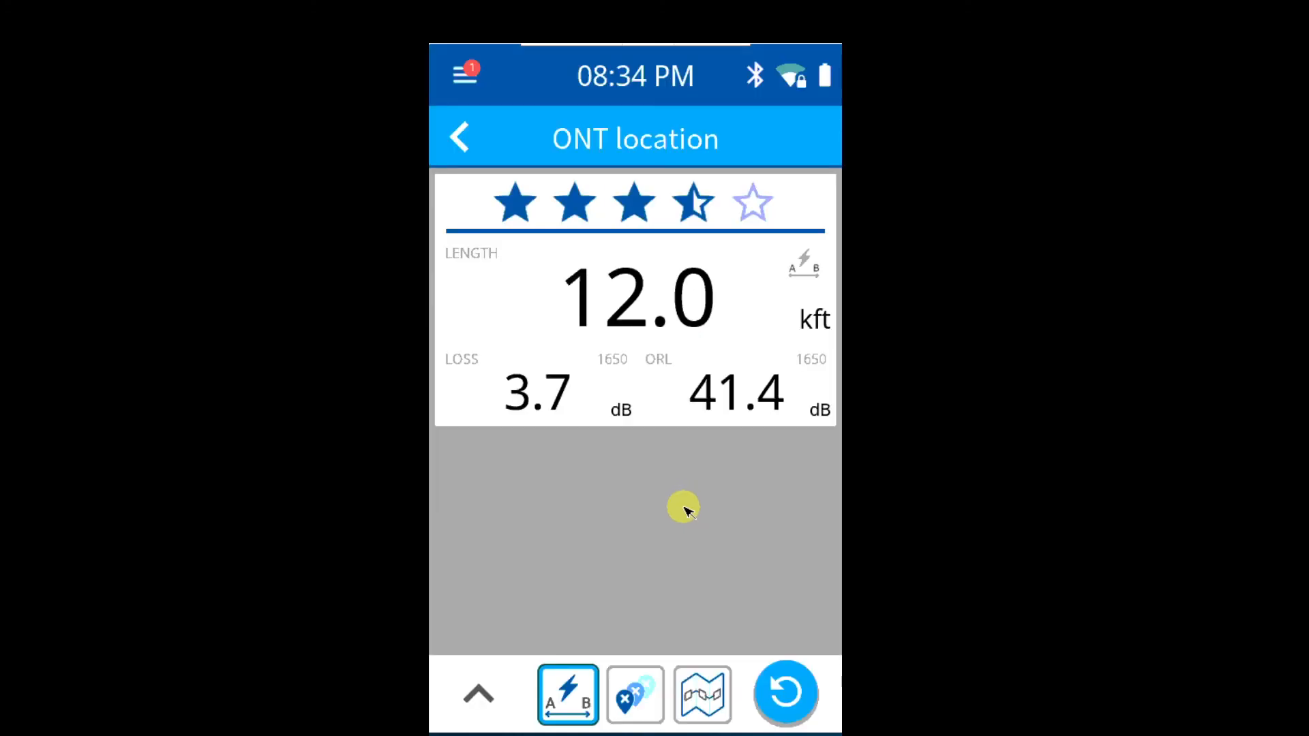
mouse_move(664, 526)
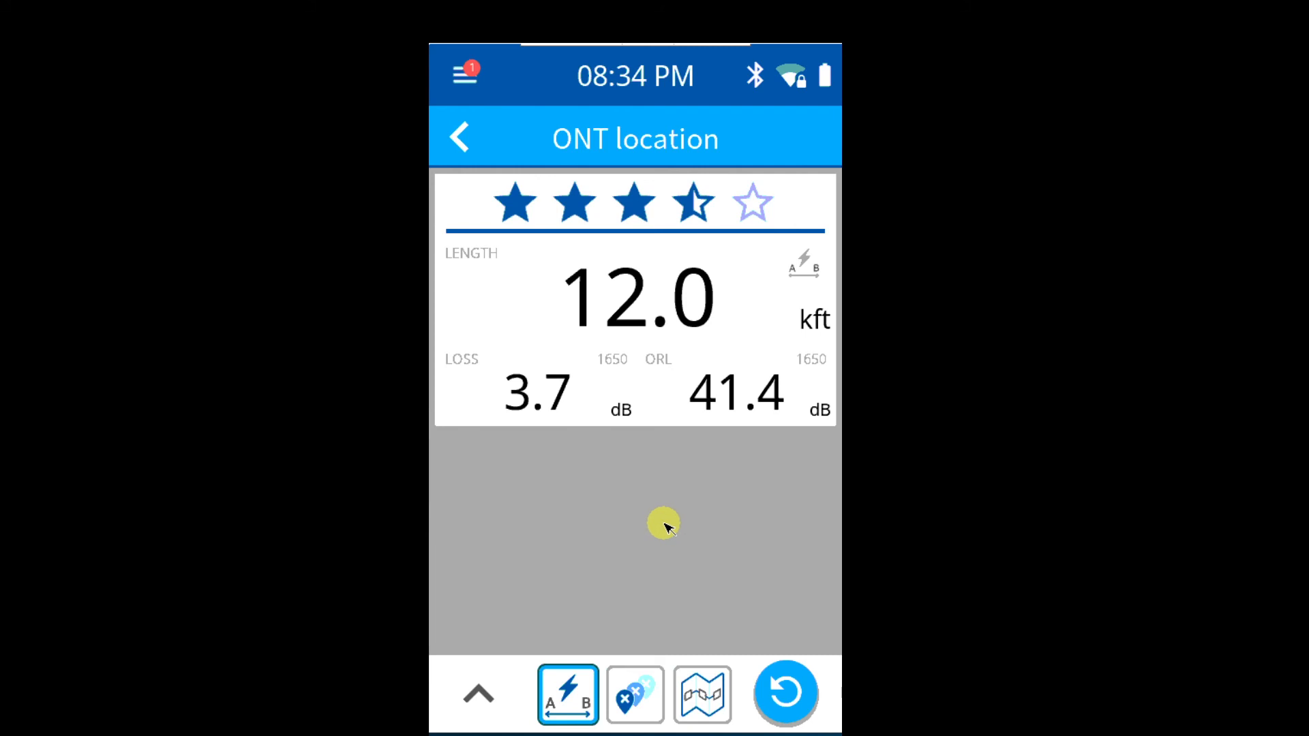
Return to the OX1's Settings and scroll down to Device settings again.
left_click(463, 75)
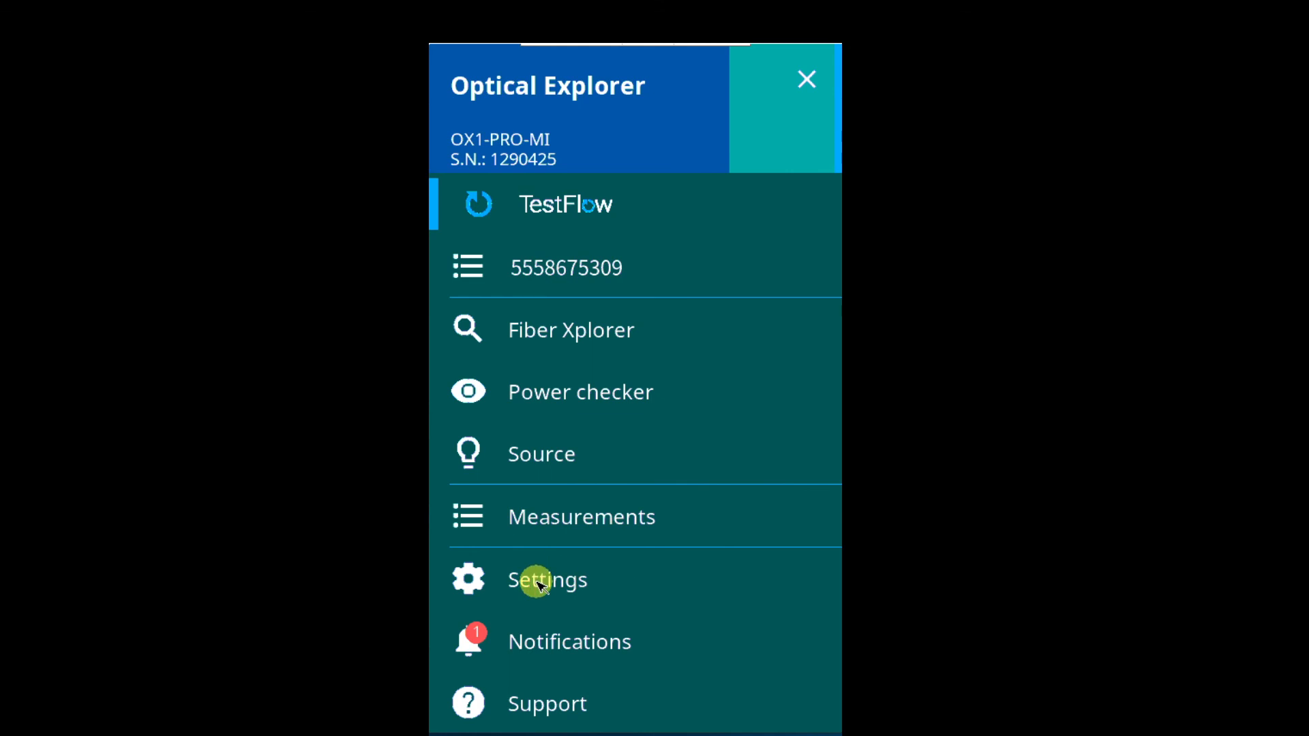
left_click(542, 581)
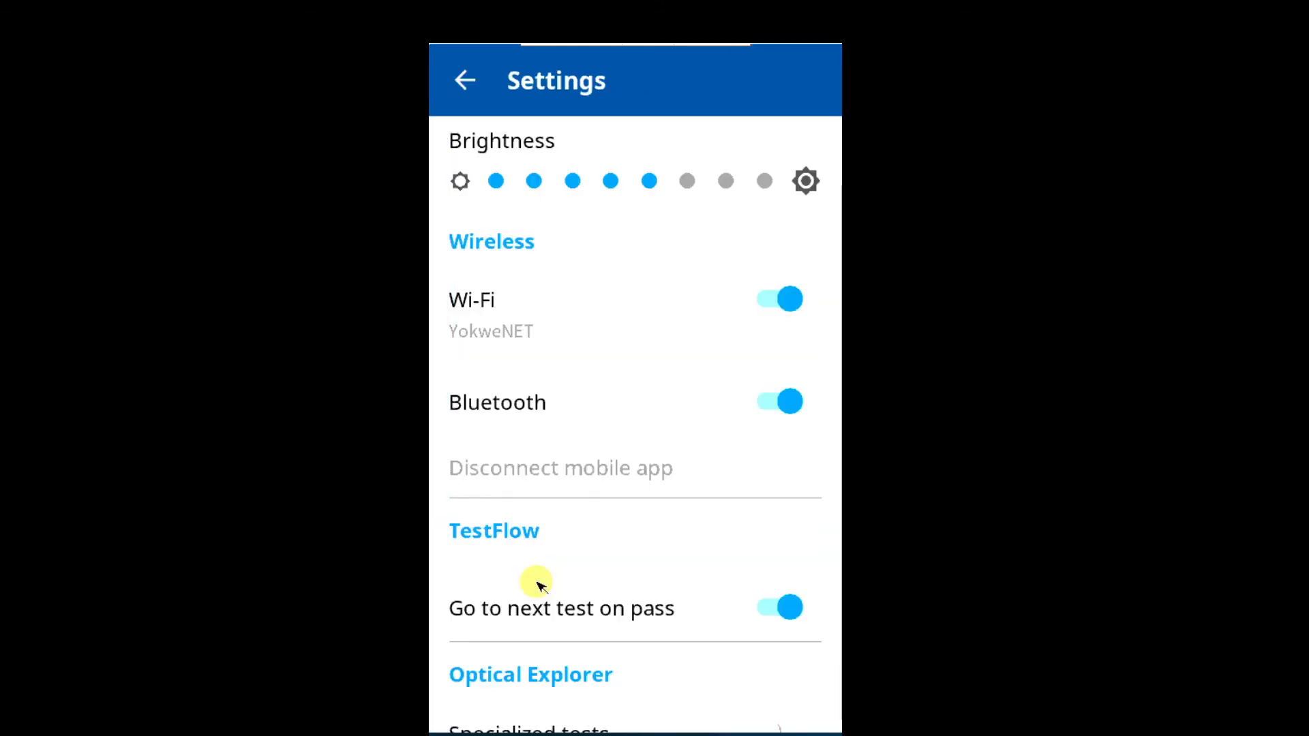
scroll("down", 3)
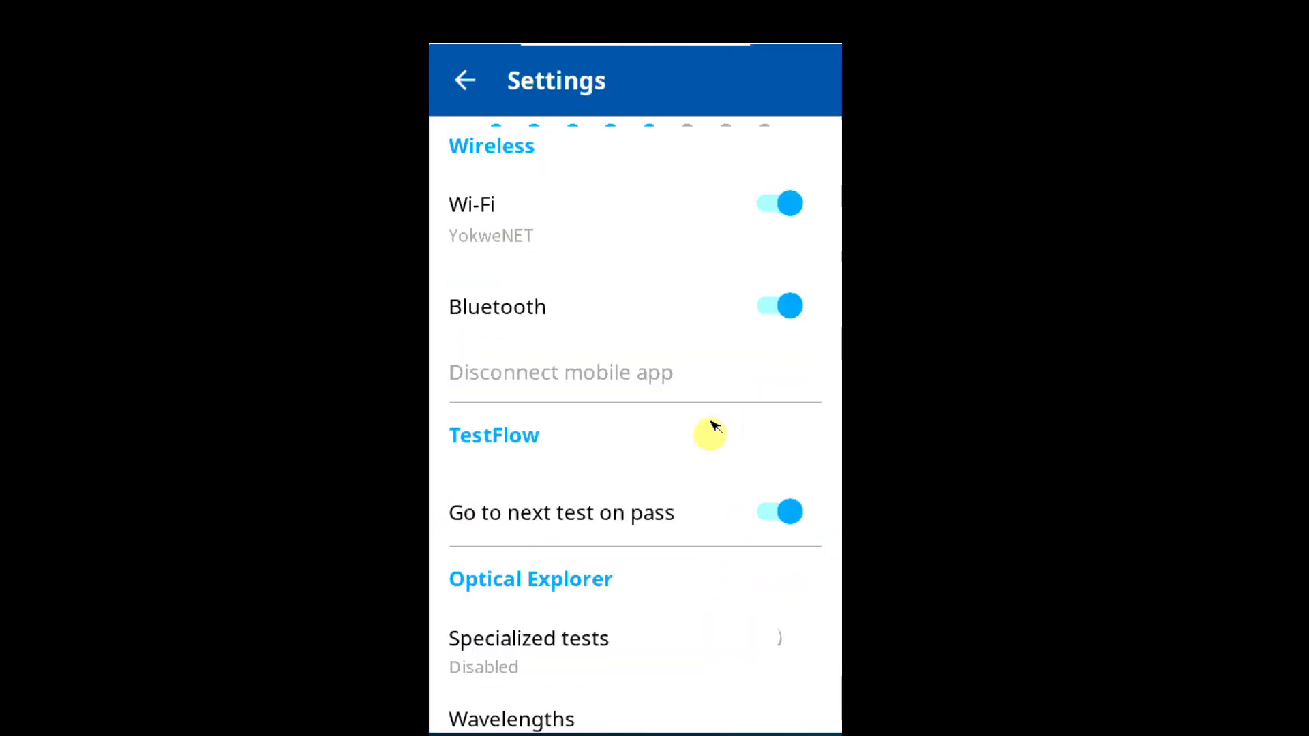
scroll("down", 3)
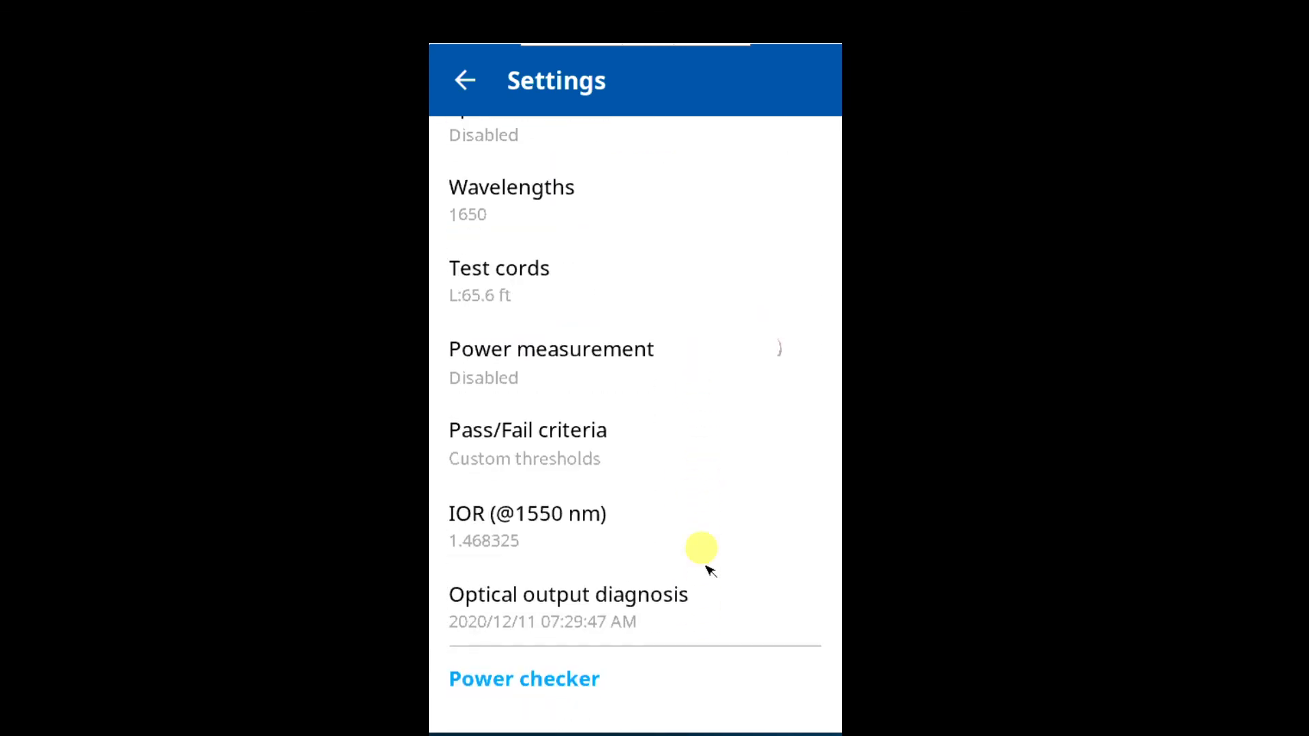
scroll("down", 3)
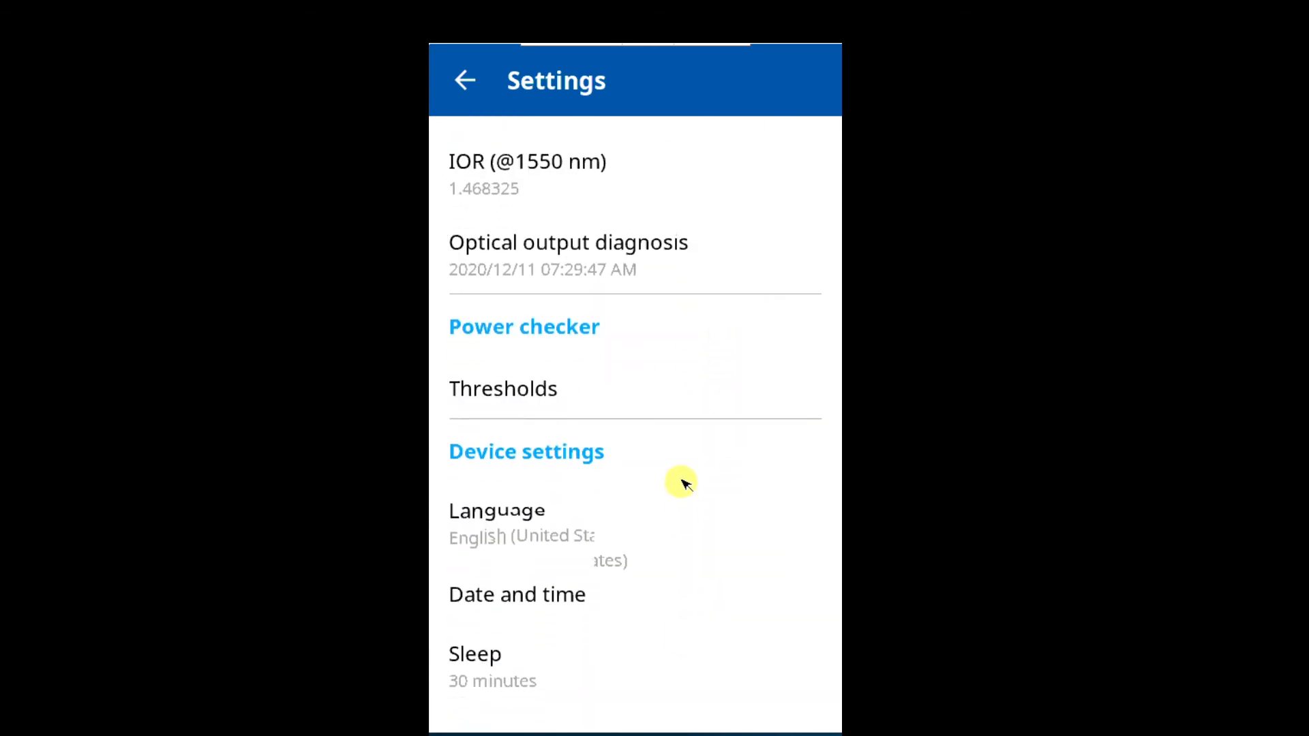
scroll("down", 3)
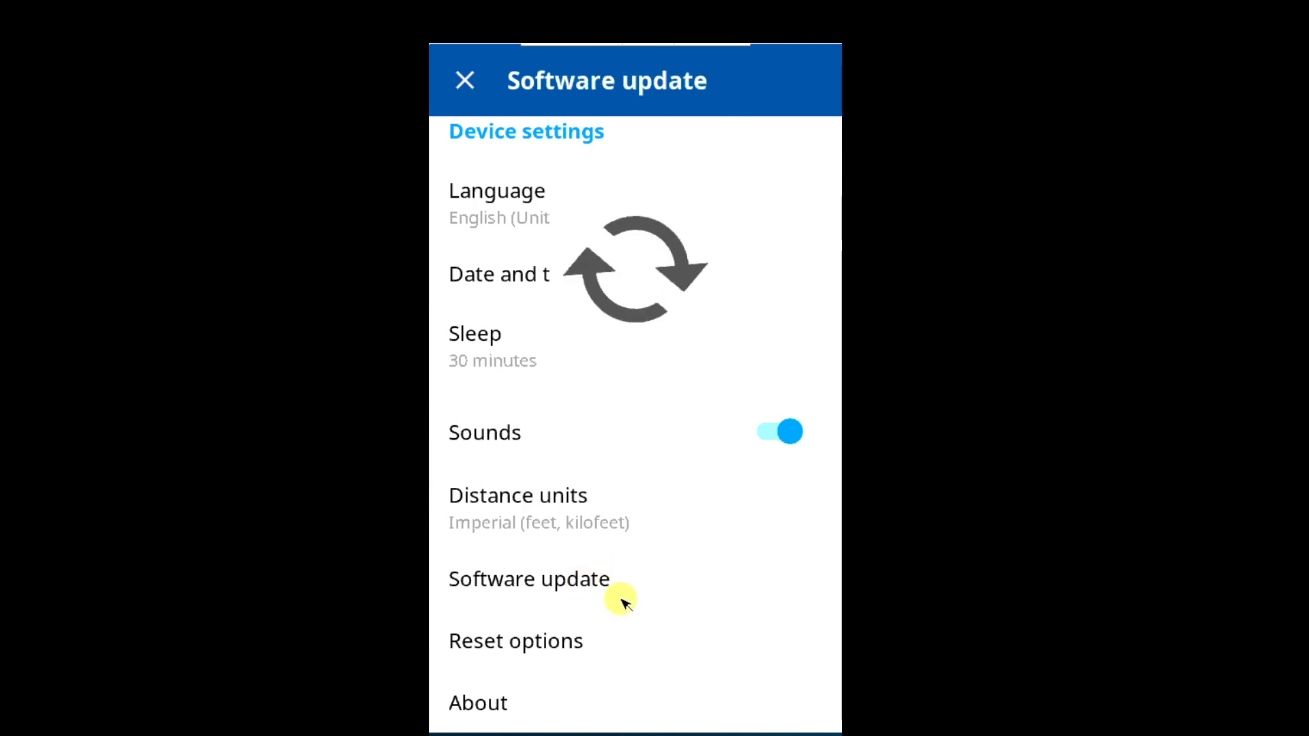
Reopen Software update to confirm the current version now reads 1.7.0.21008.3.
left_click(529, 578)
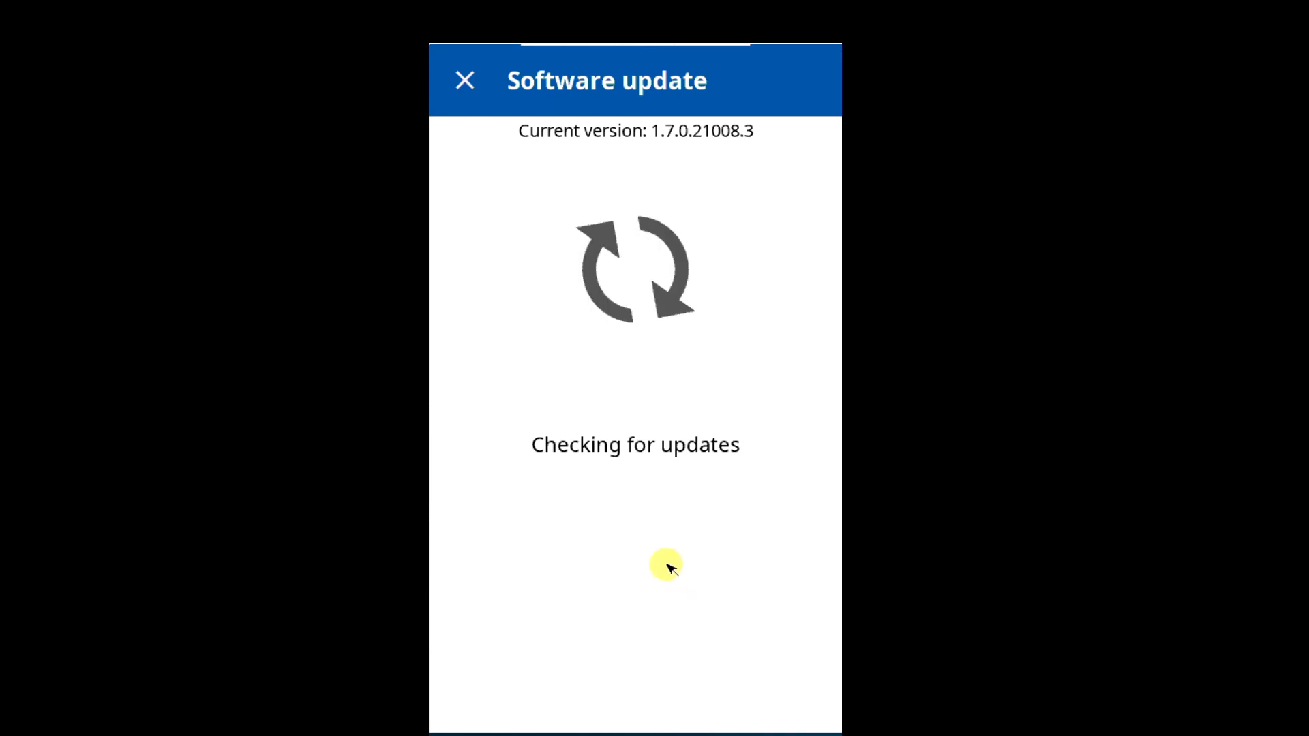
mouse_move(658, 530)
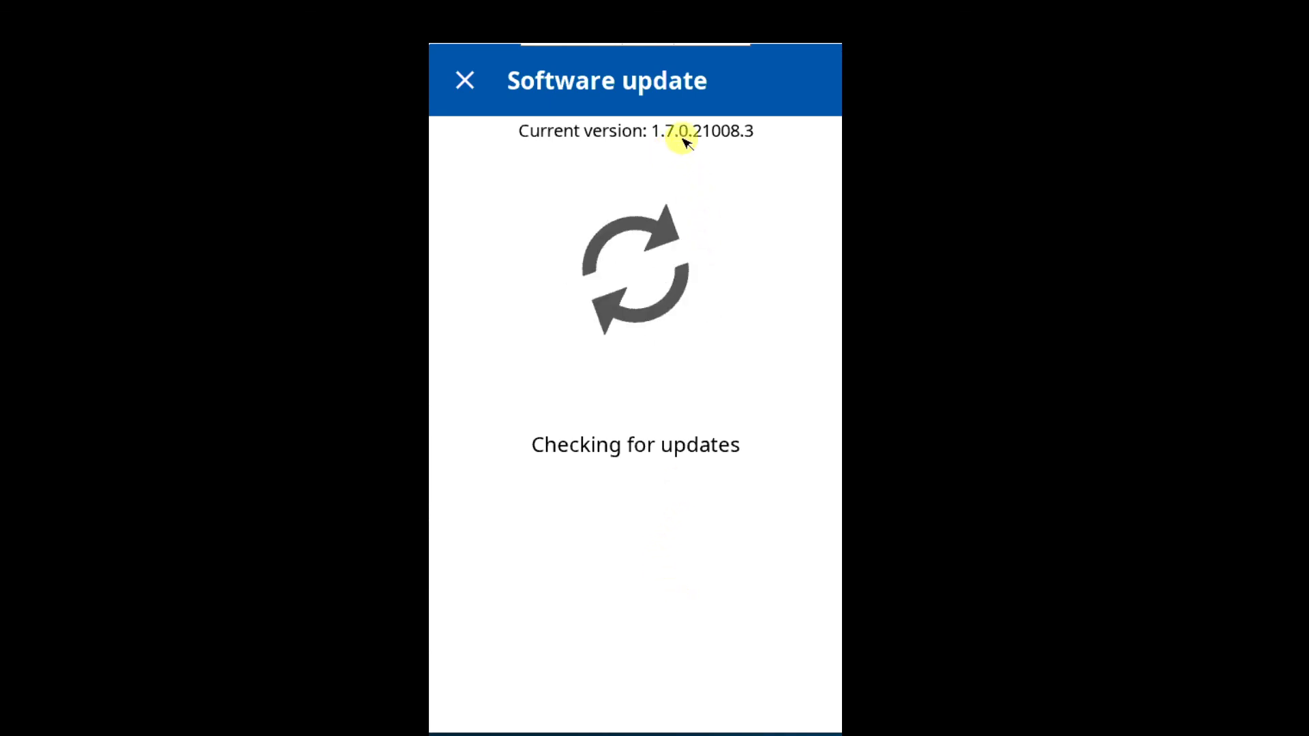
mouse_move(774, 388)
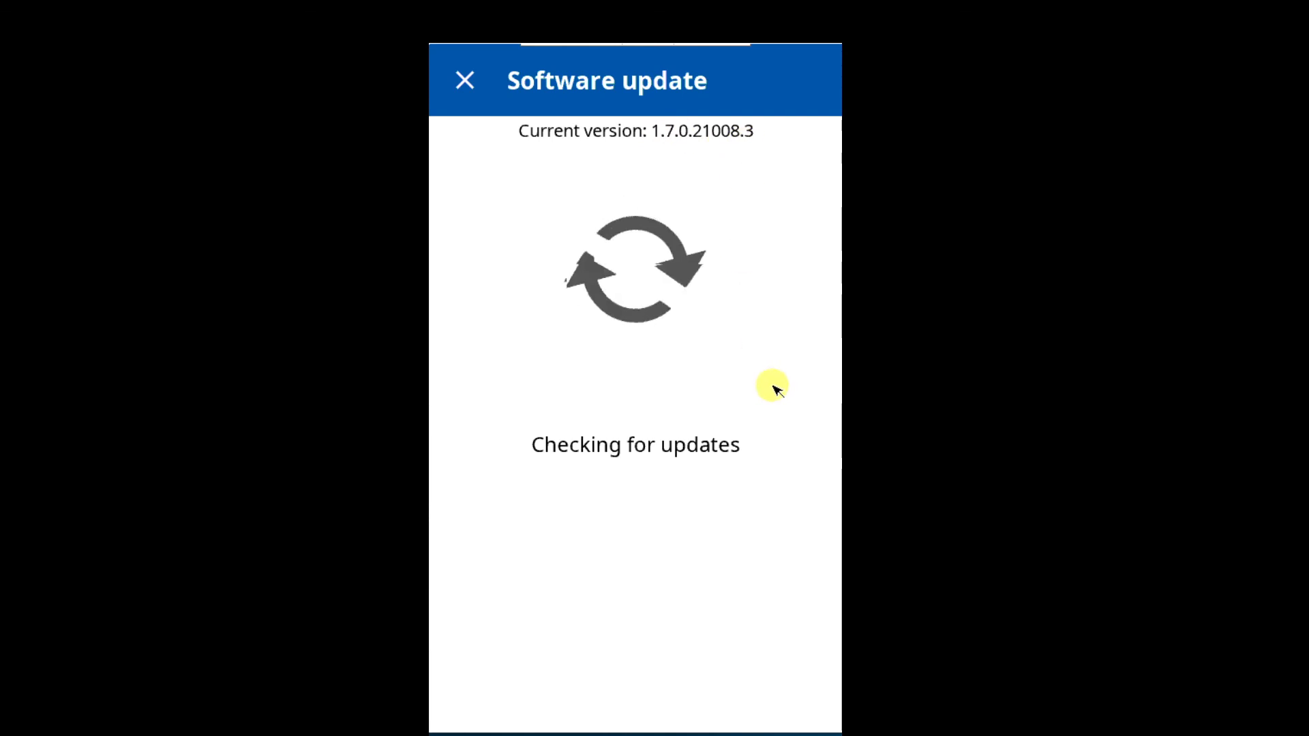